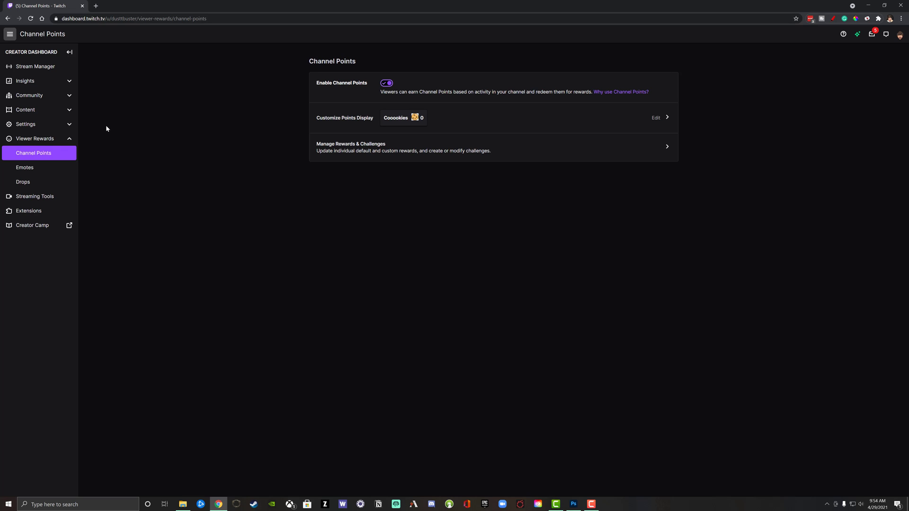
mouse_move(99, 131)
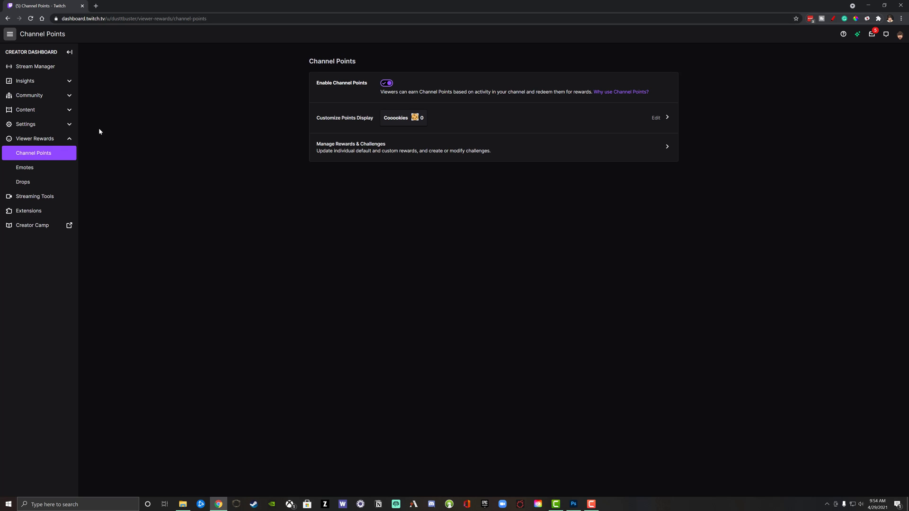
mouse_move(555, 267)
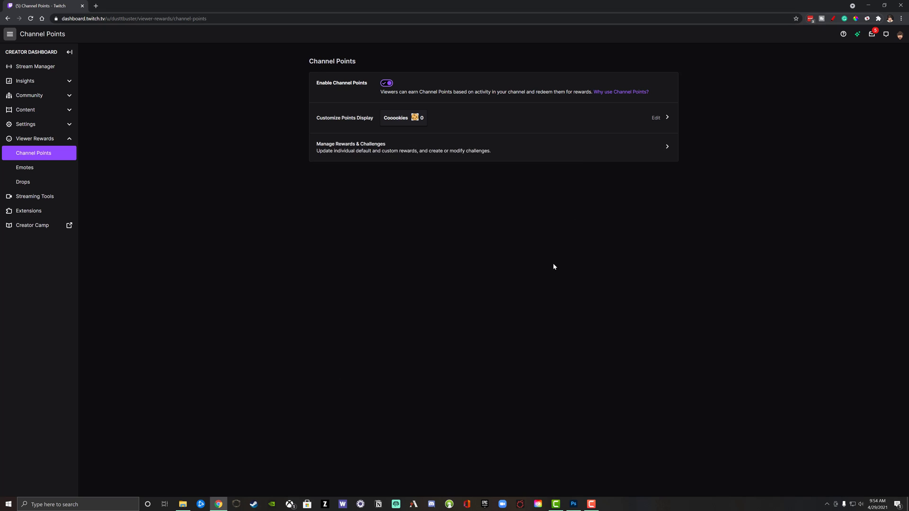
mouse_move(354, 225)
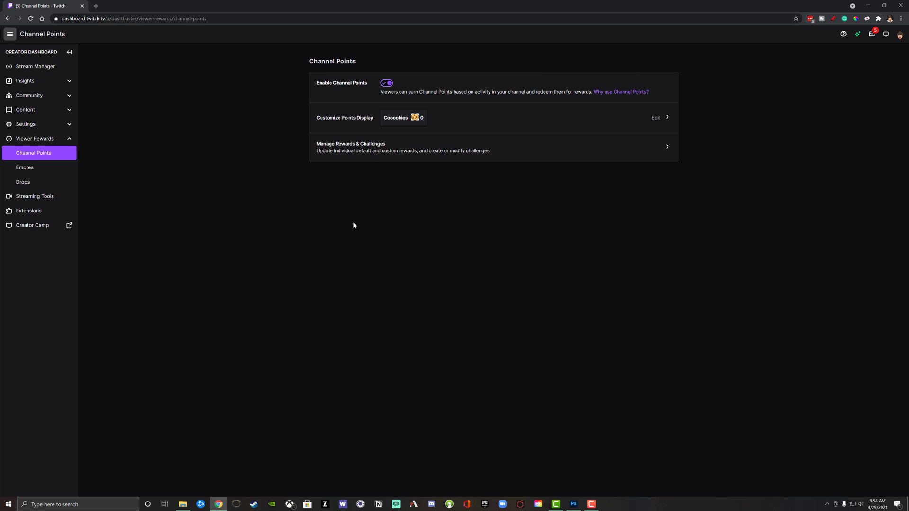
mouse_move(353, 218)
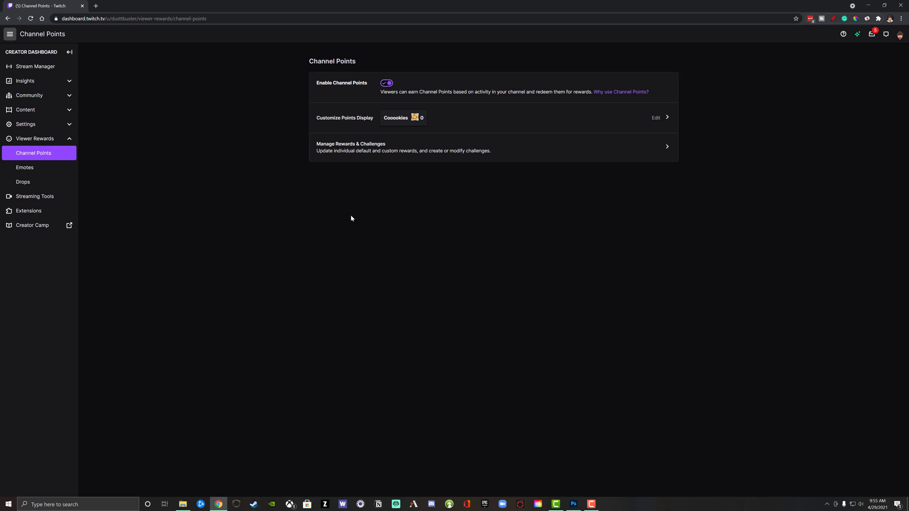
mouse_move(894, 57)
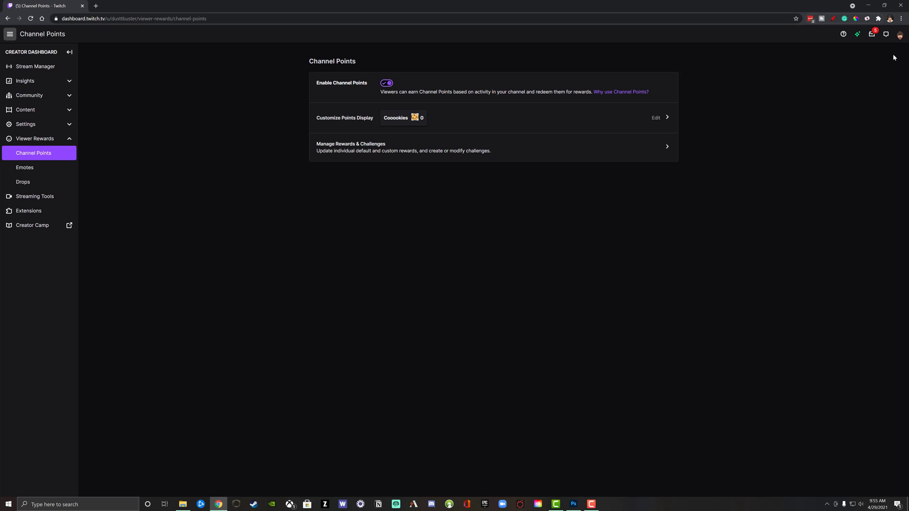
mouse_move(901, 34)
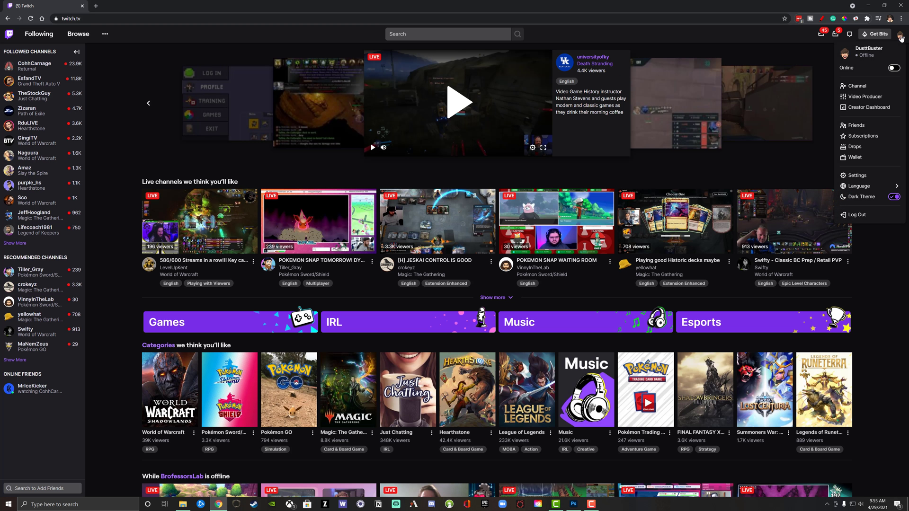
mouse_move(862, 110)
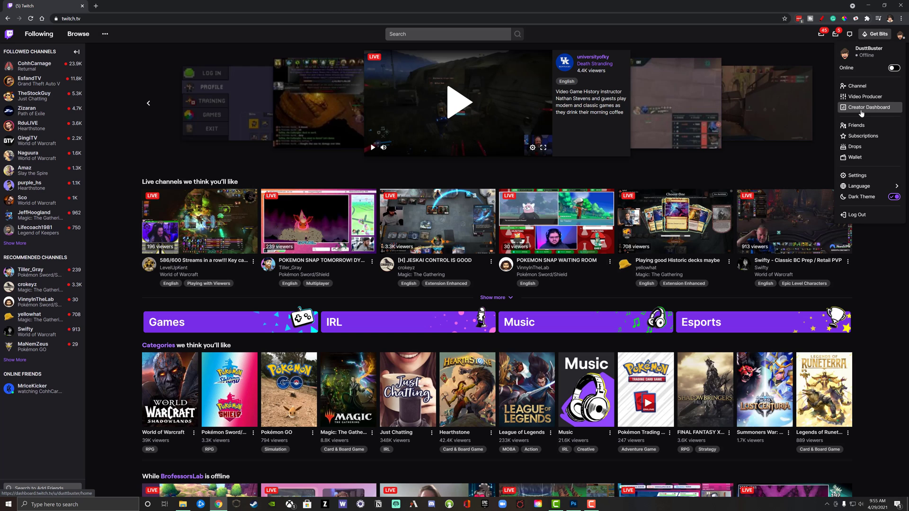
Enter the Creator Dashboard and expand the Viewer Rewards section in the sidebar
click(869, 107)
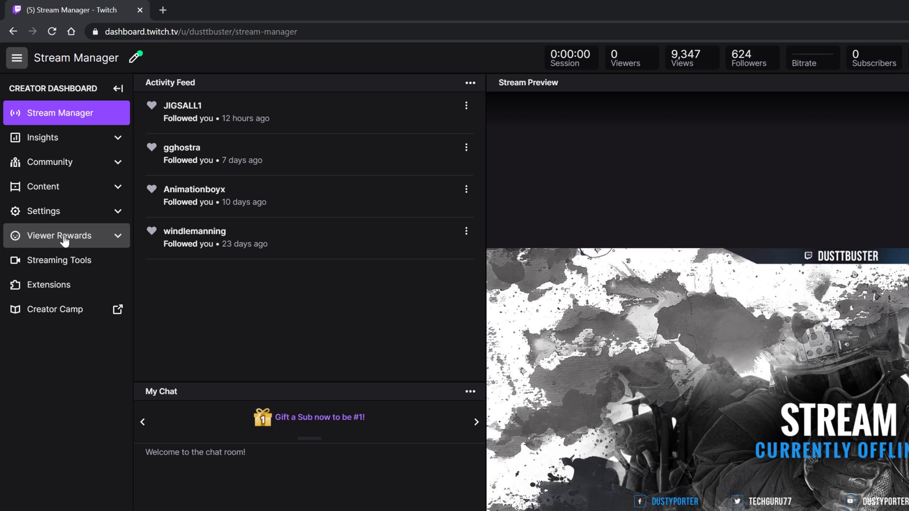
click(59, 236)
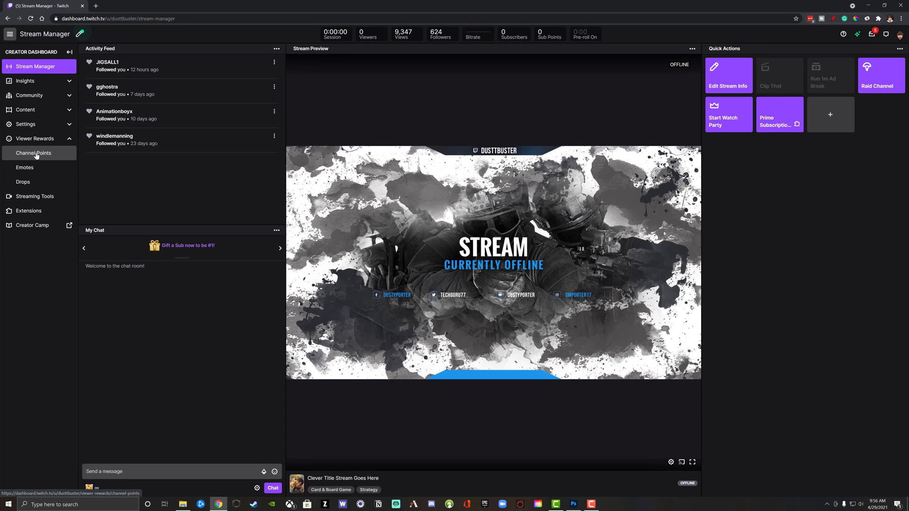
Go to Channel Points settings, toggle Enable off, then cancel to keep points enabled
click(32, 153)
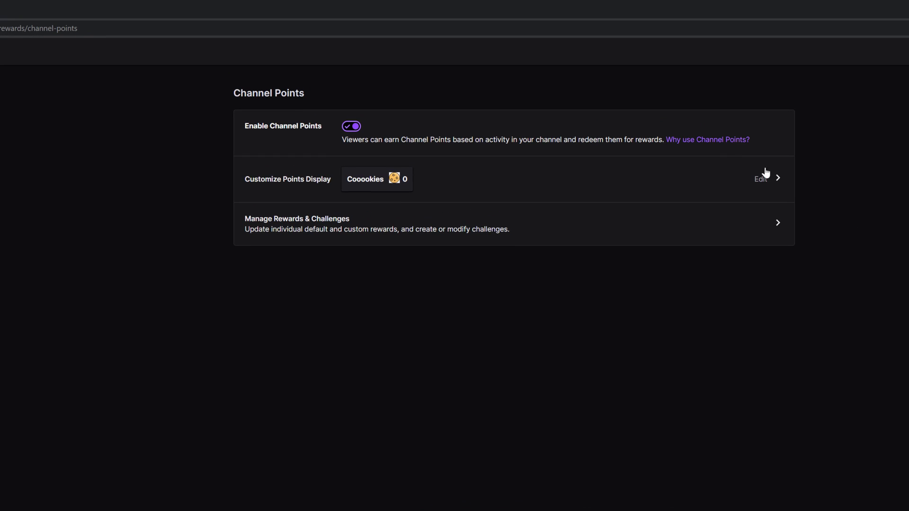
mouse_move(165, 188)
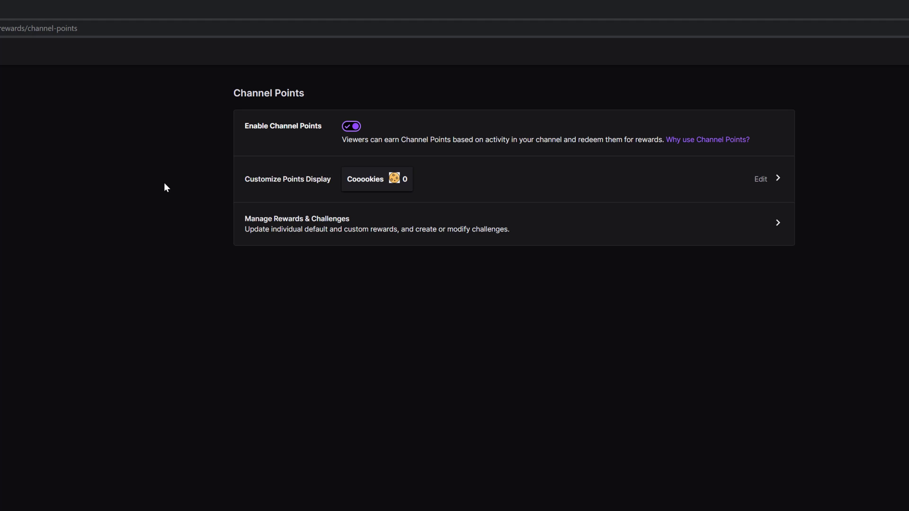
mouse_move(381, 130)
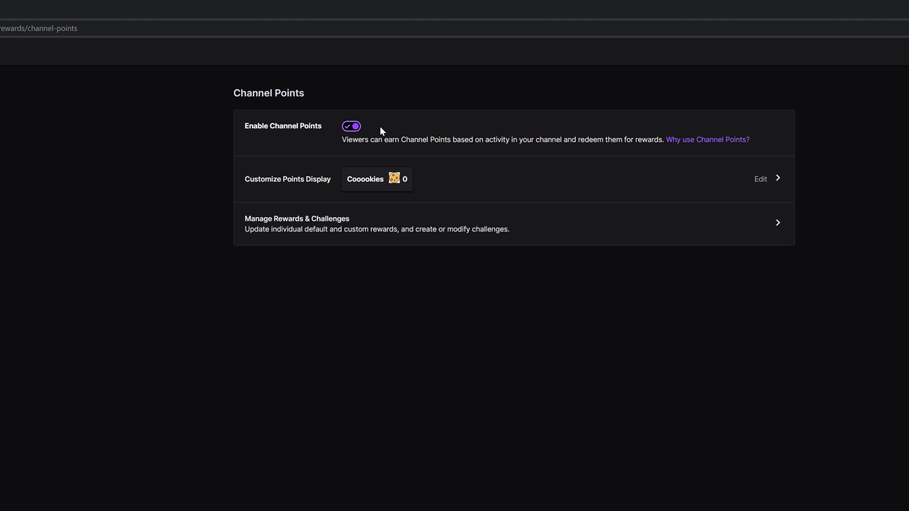
click(353, 126)
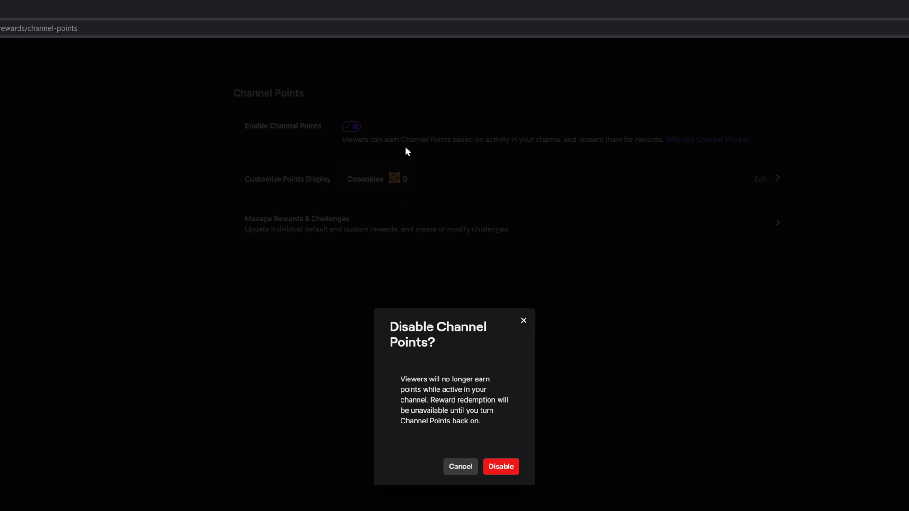
click(460, 467)
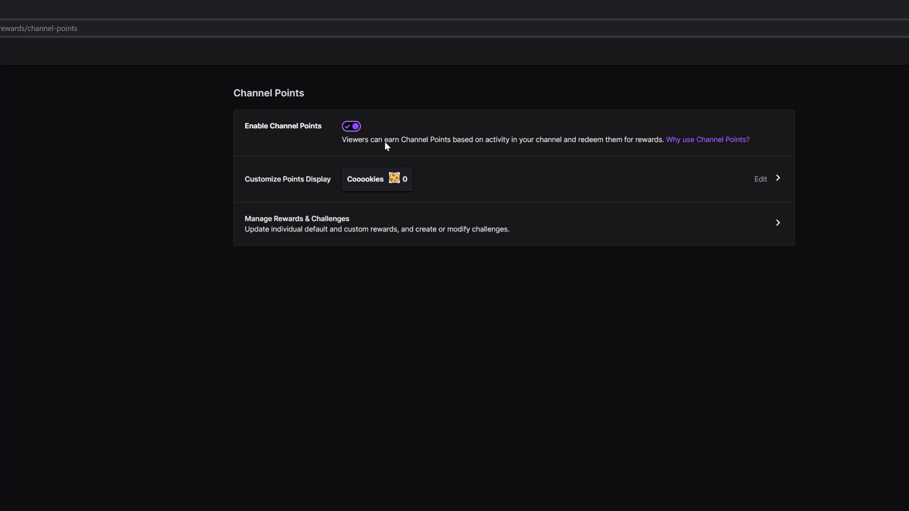
mouse_move(346, 99)
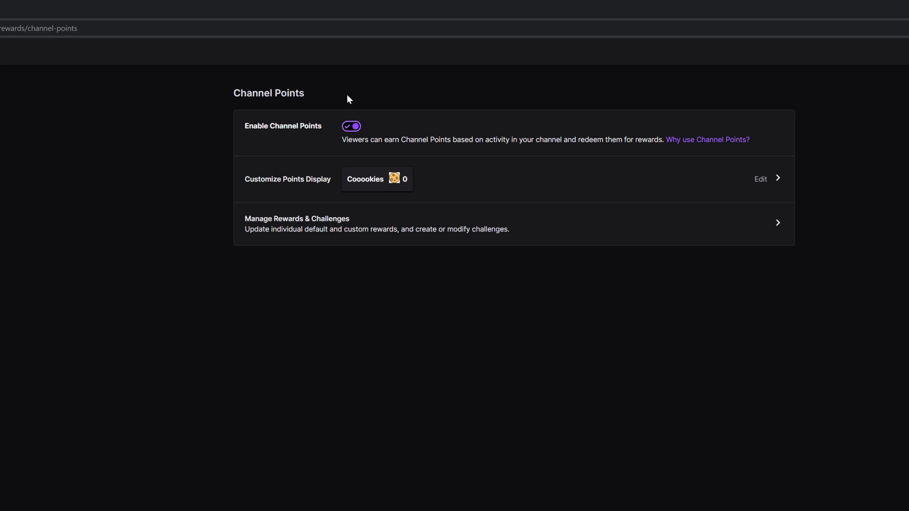
mouse_move(413, 123)
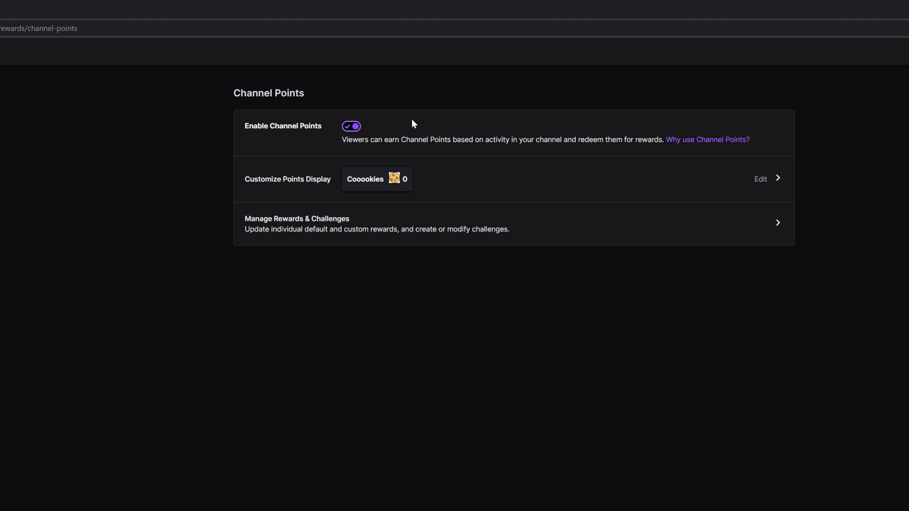
mouse_move(364, 184)
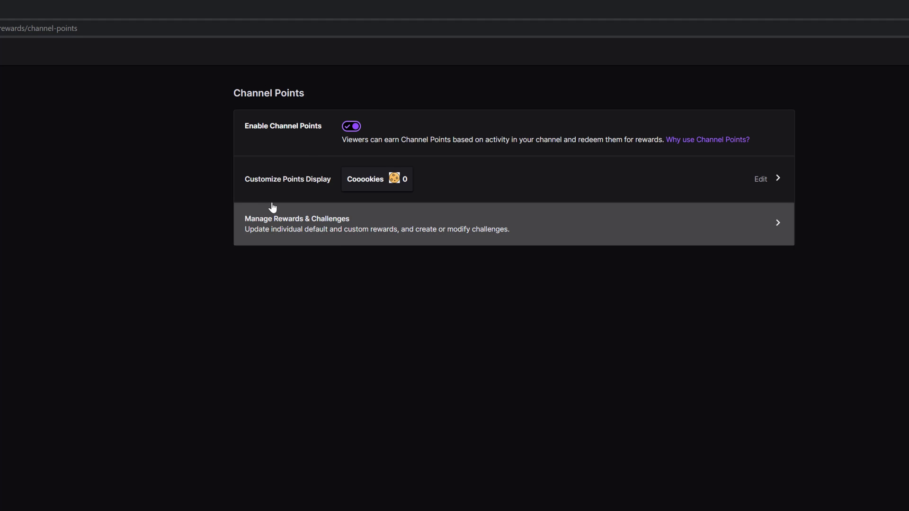
mouse_move(275, 190)
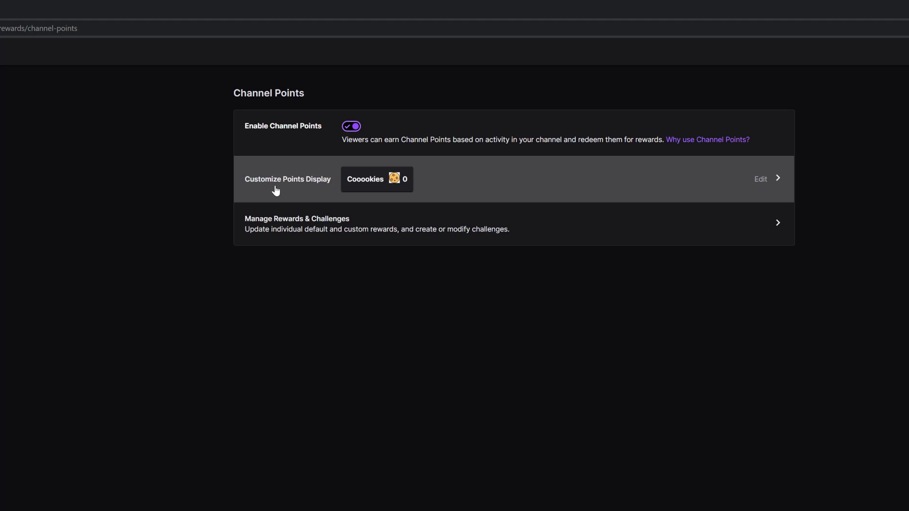
click(761, 179)
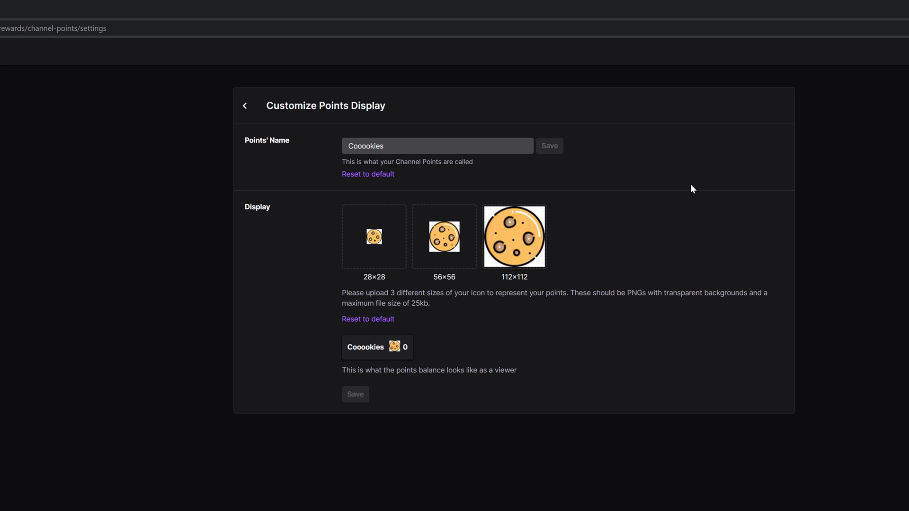
mouse_move(656, 170)
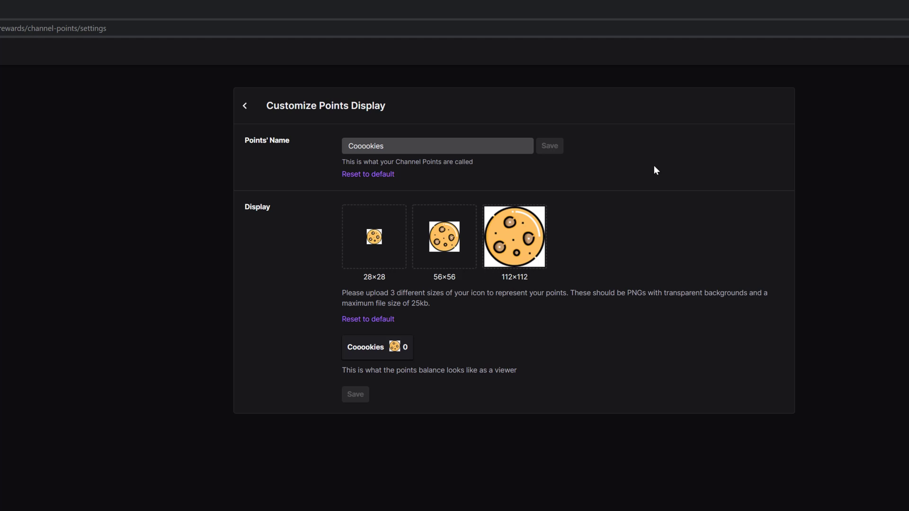
mouse_move(303, 185)
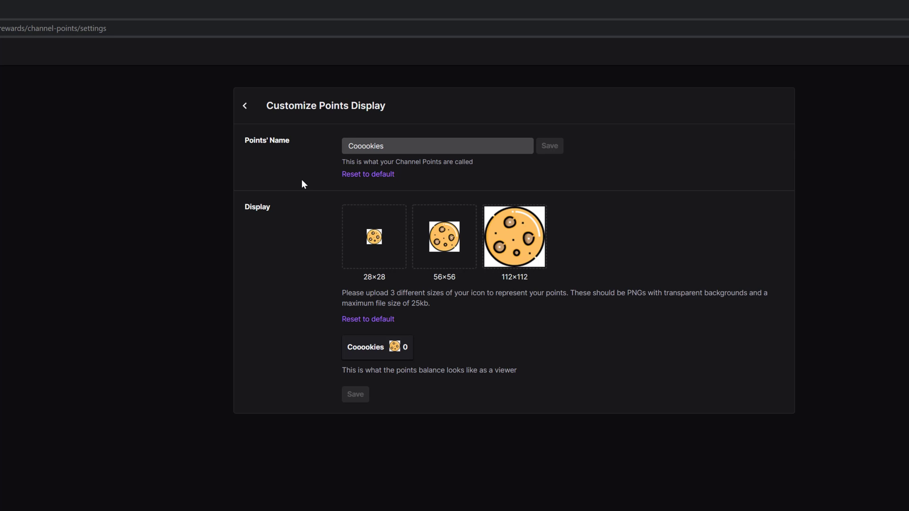
mouse_move(295, 182)
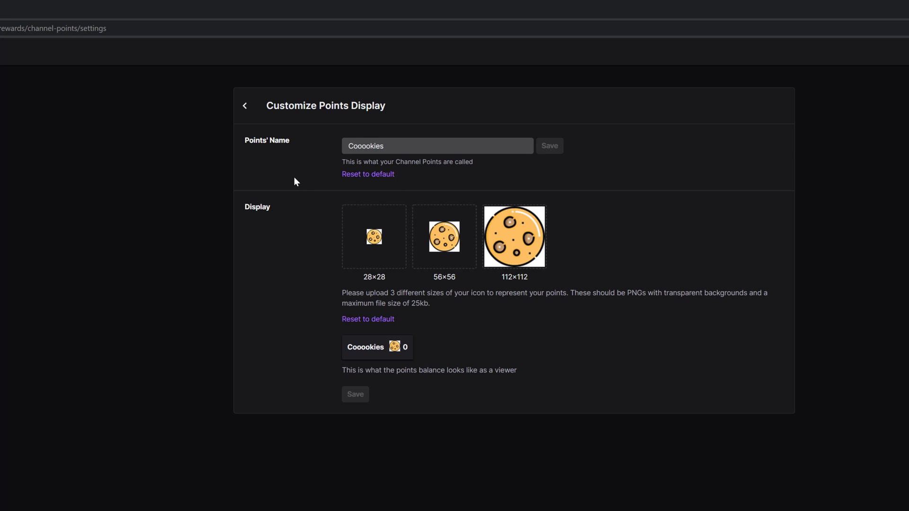
mouse_move(267, 144)
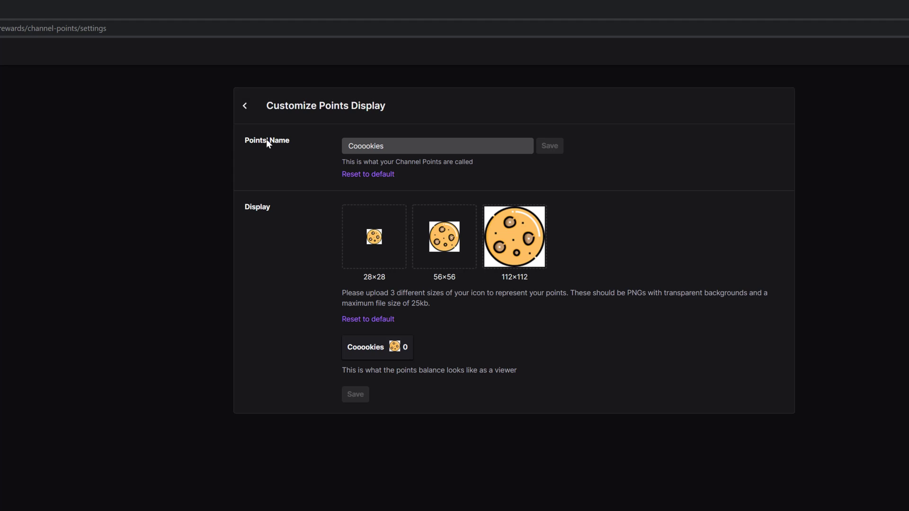
mouse_move(170, 305)
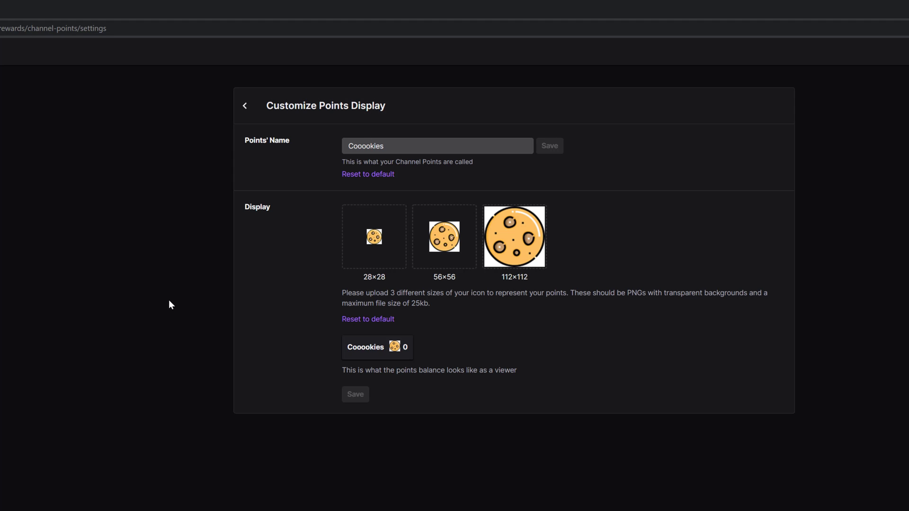
mouse_move(428, 339)
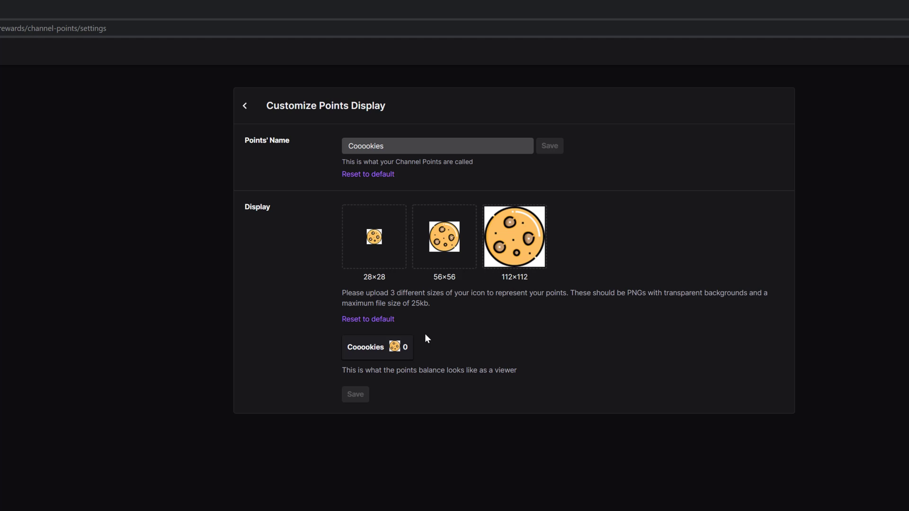
mouse_move(574, 209)
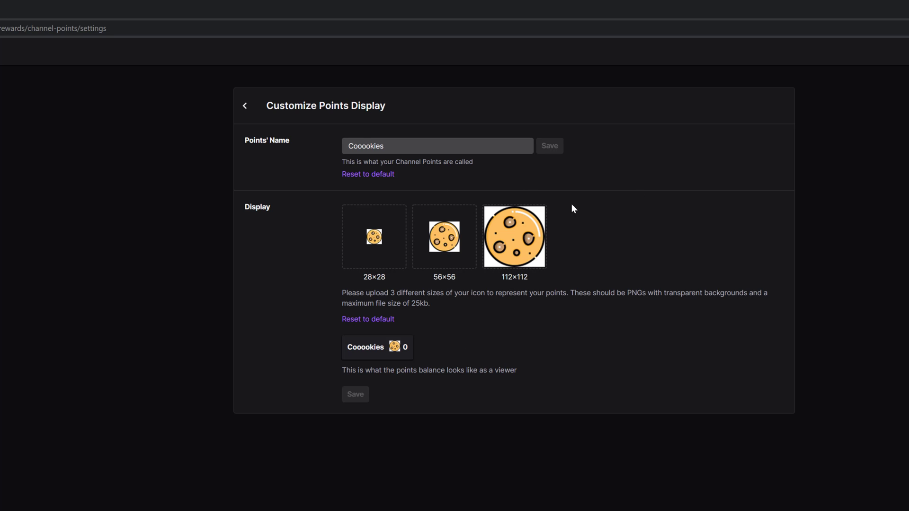
mouse_move(570, 205)
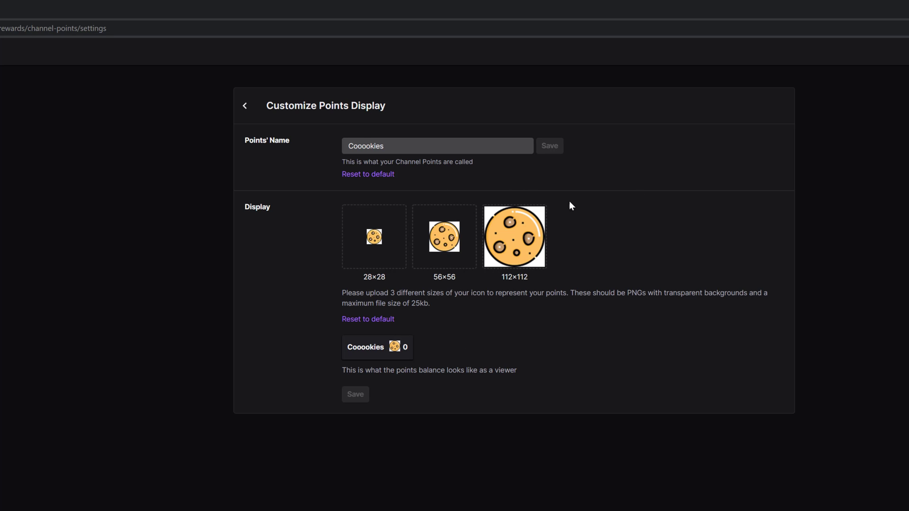
mouse_move(385, 351)
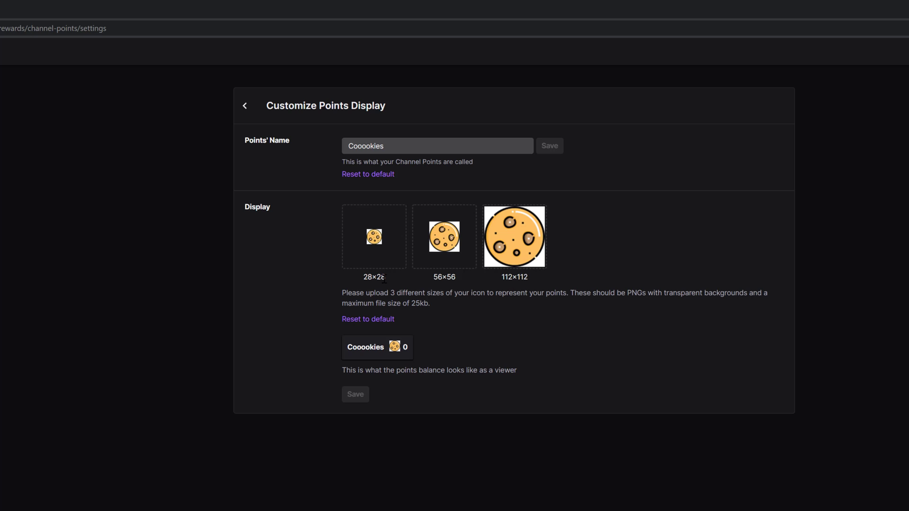
mouse_move(405, 271)
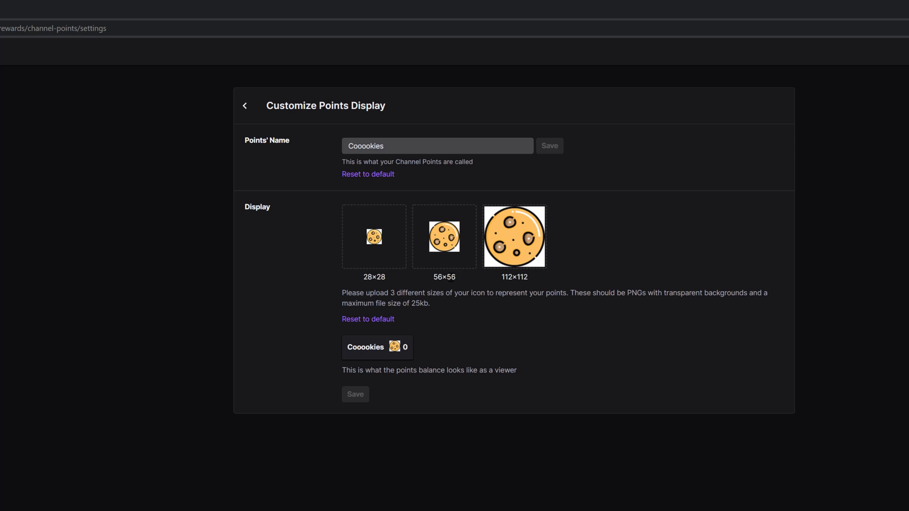
mouse_move(513, 290)
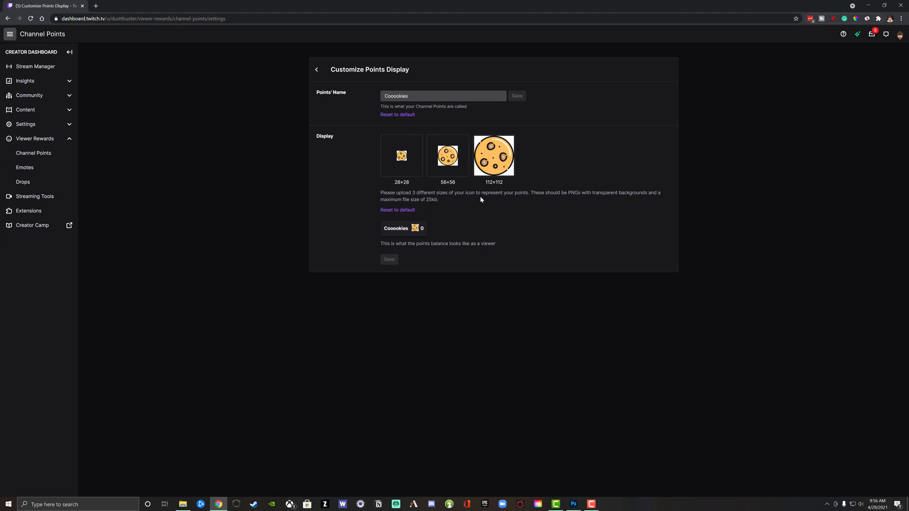
In Photoshop, confirm the new icon document is 112 × 112 pixels
click(574, 504)
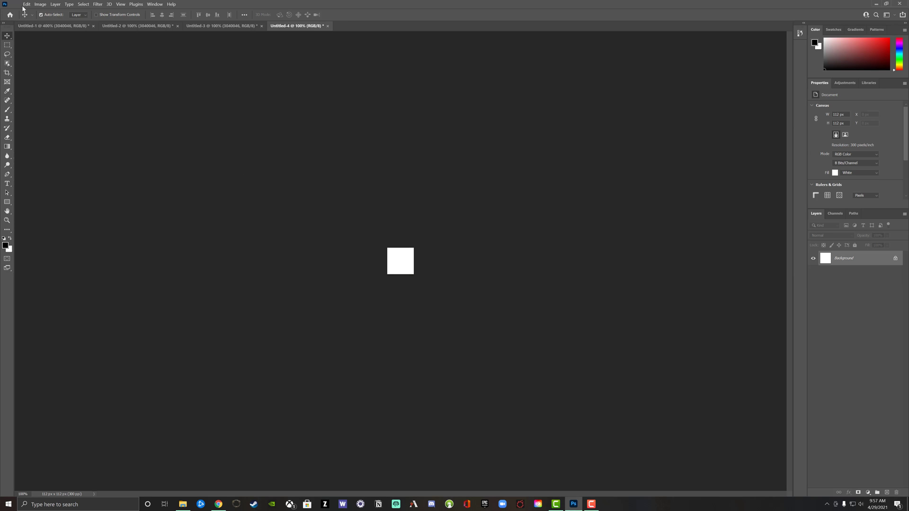
click(13, 5)
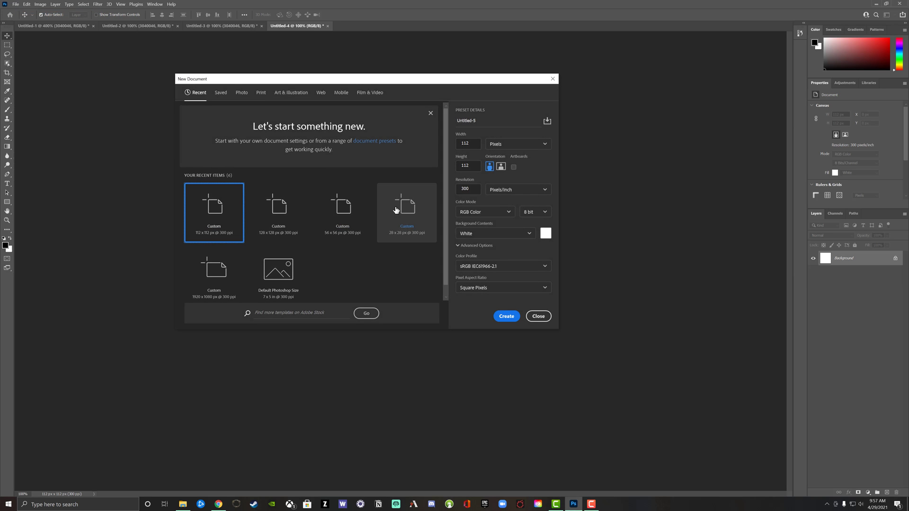
mouse_move(441, 171)
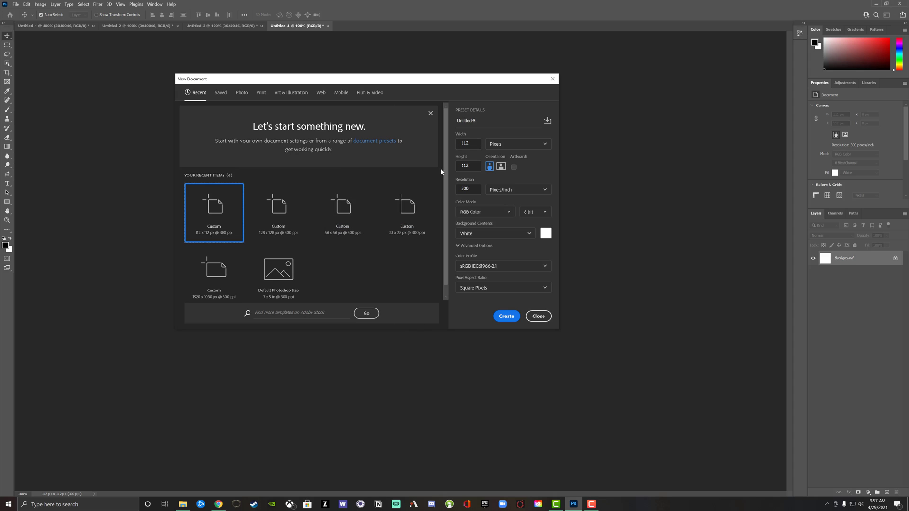
click(517, 143)
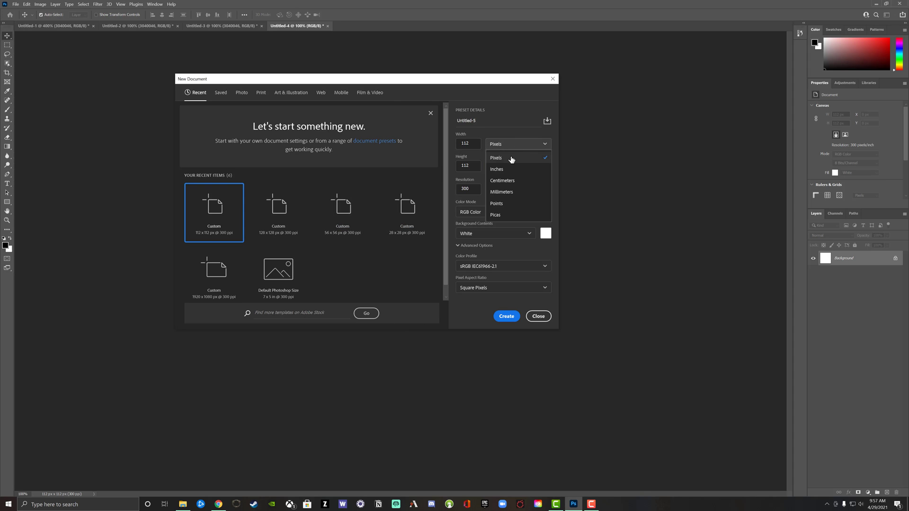
click(496, 157)
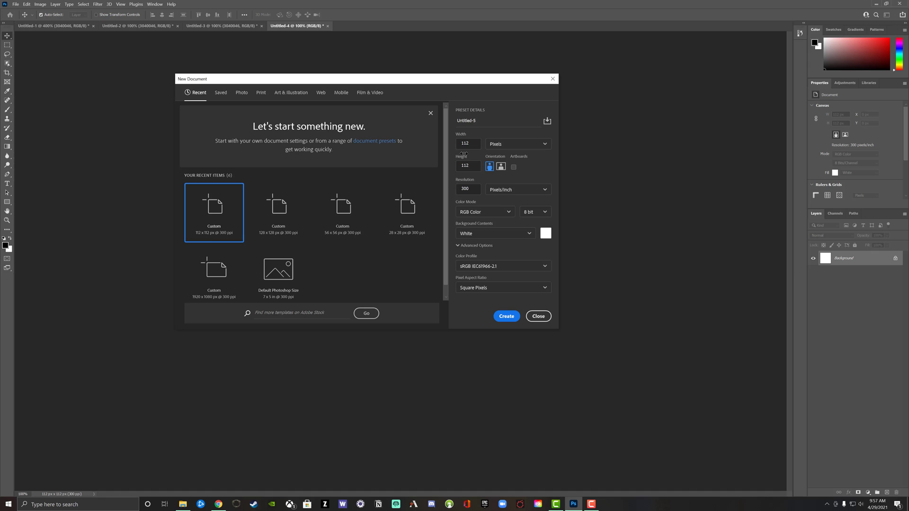
click(468, 166)
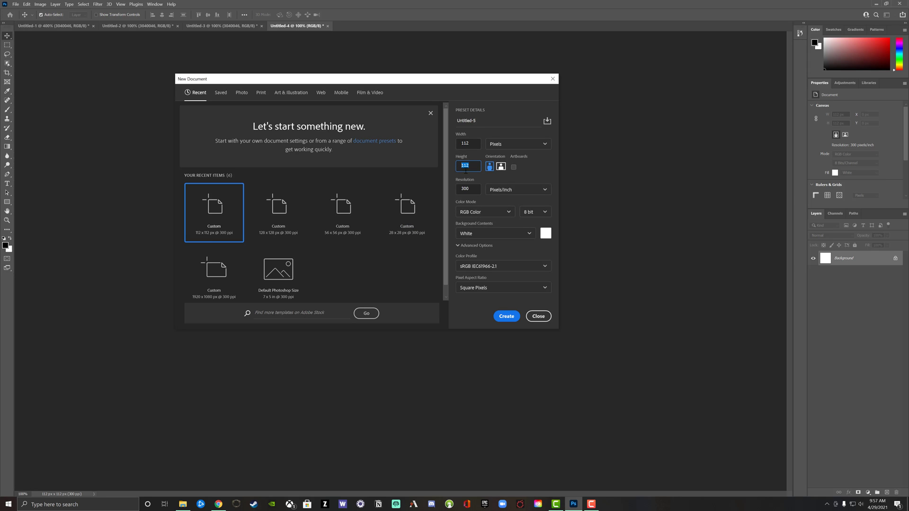
mouse_move(490, 98)
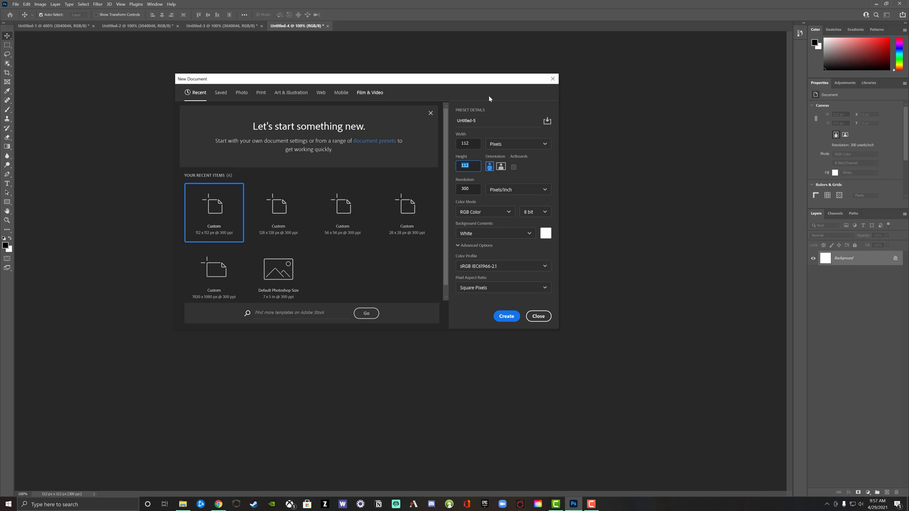
Step through the cookie icon documents down to the 28 px cookie at 400%
click(220, 26)
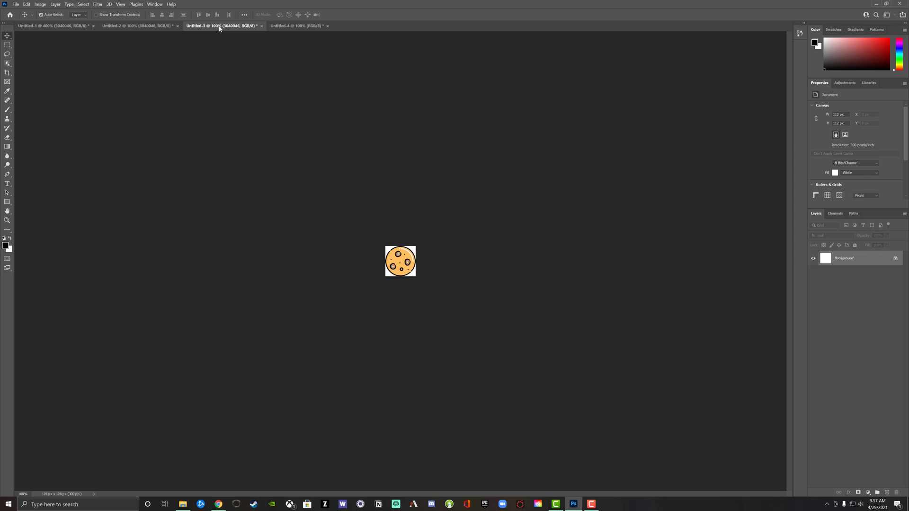
click(133, 27)
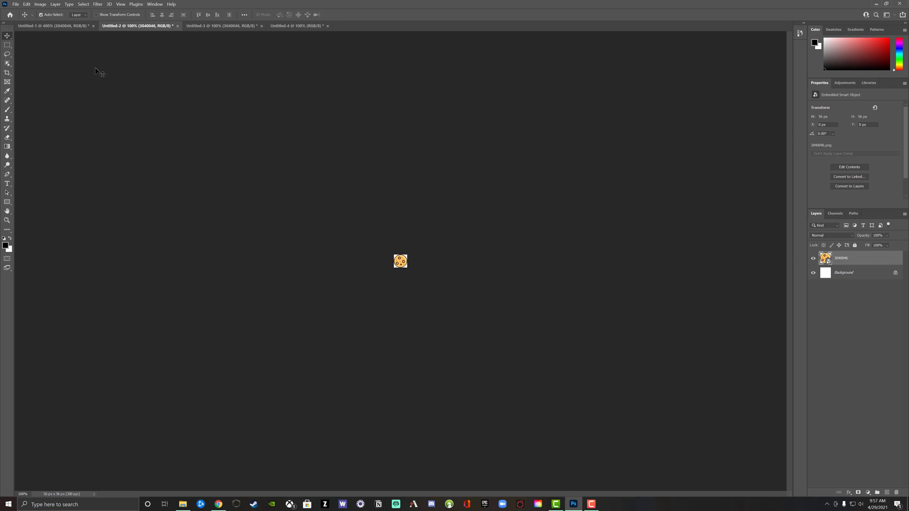
click(43, 34)
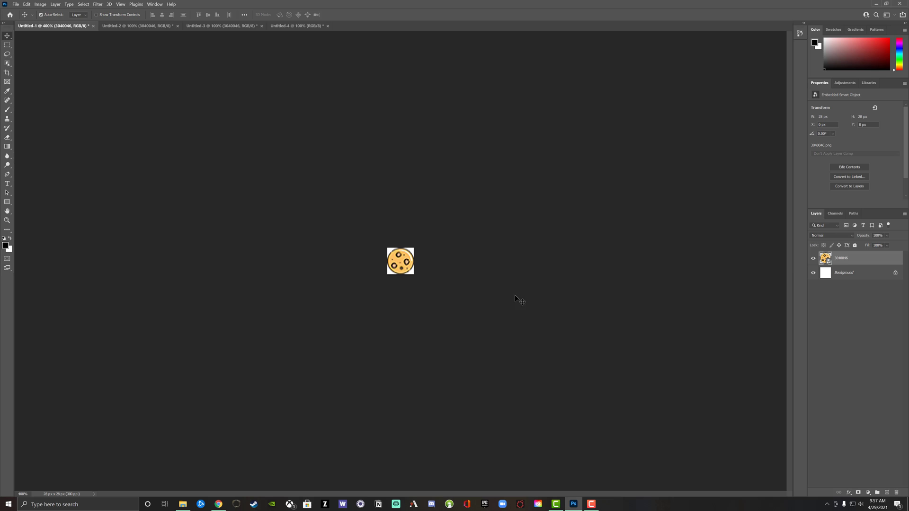
Back in the dashboard, cancel an icon upload and reset the points icons to default
click(218, 504)
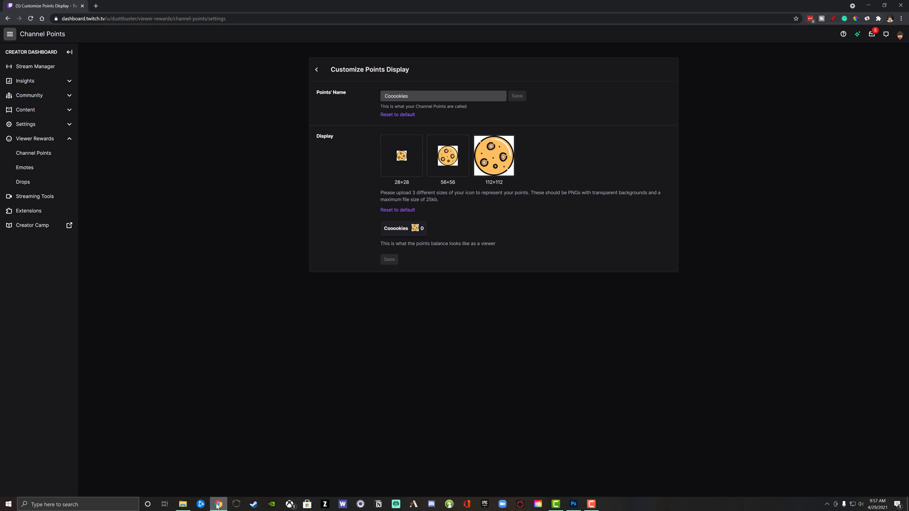
mouse_move(395, 169)
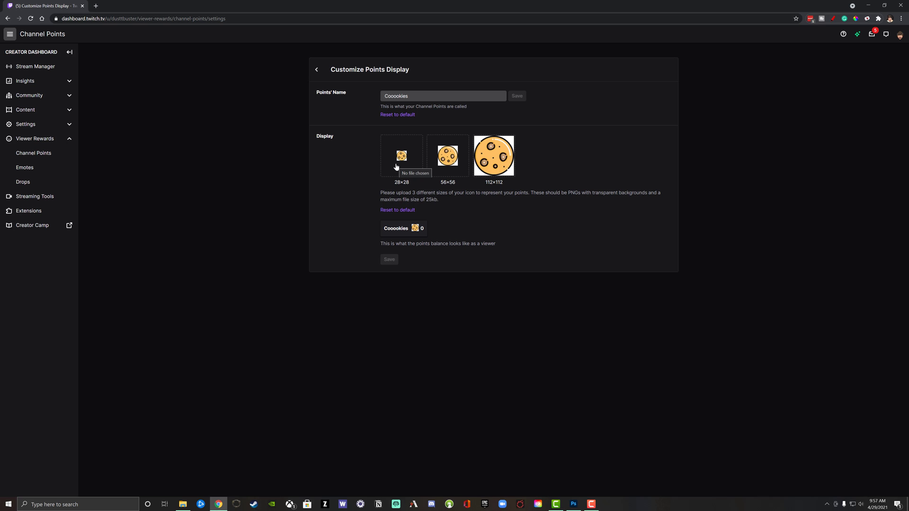
click(402, 155)
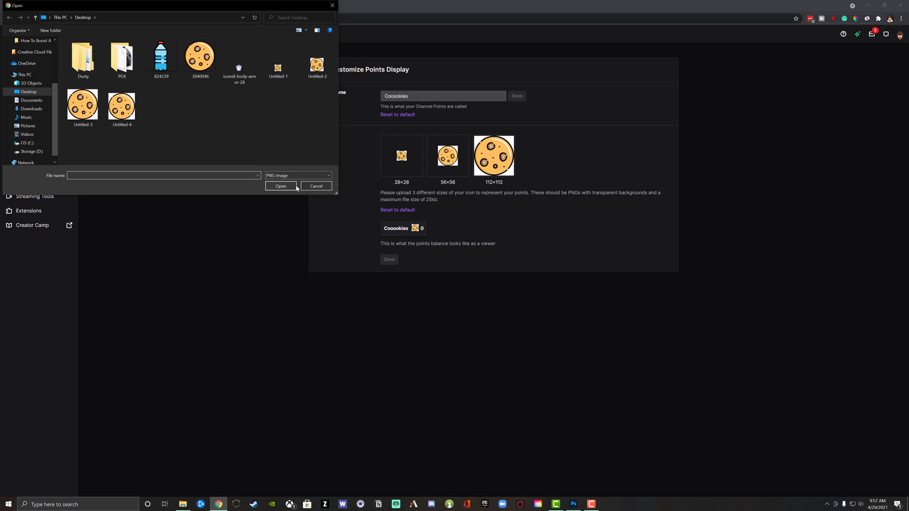
click(317, 185)
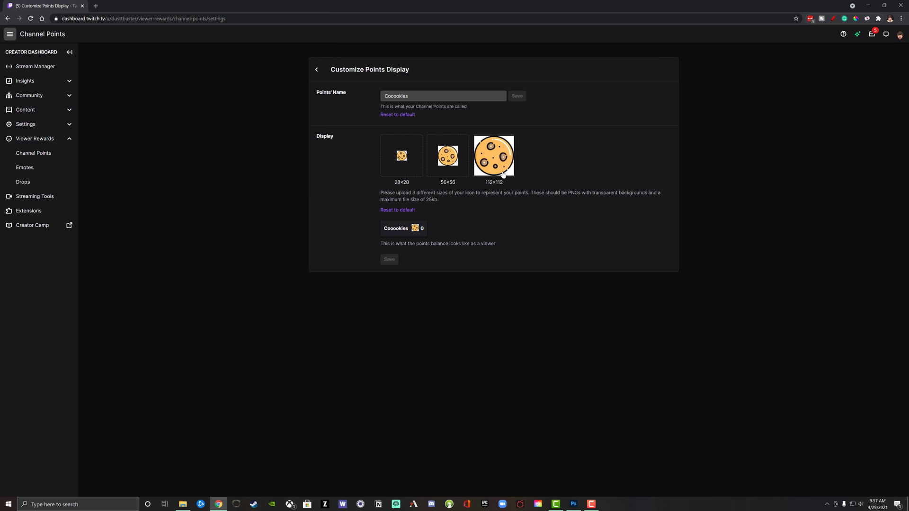
mouse_move(511, 155)
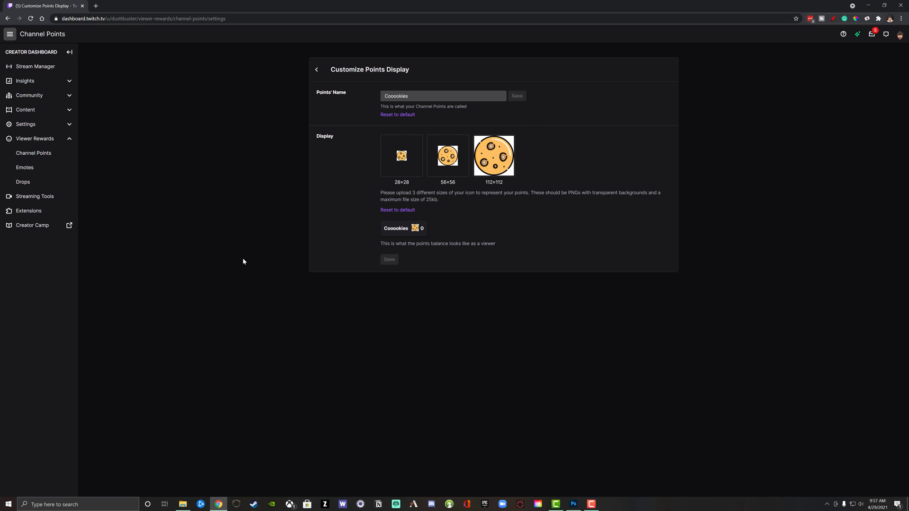
mouse_move(411, 218)
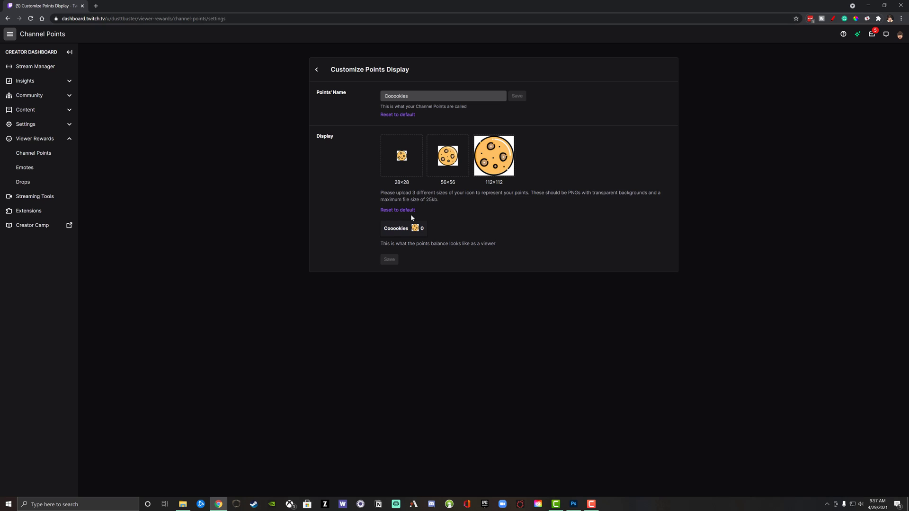
click(398, 209)
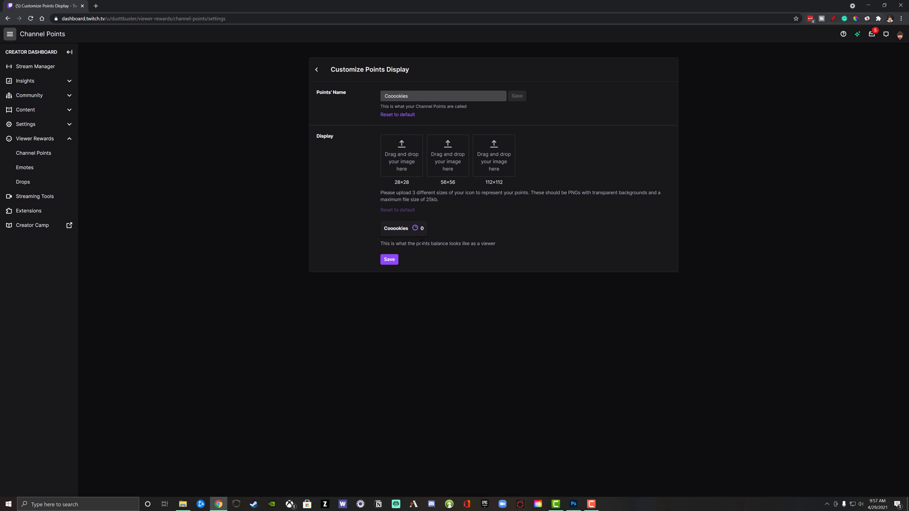
mouse_move(421, 227)
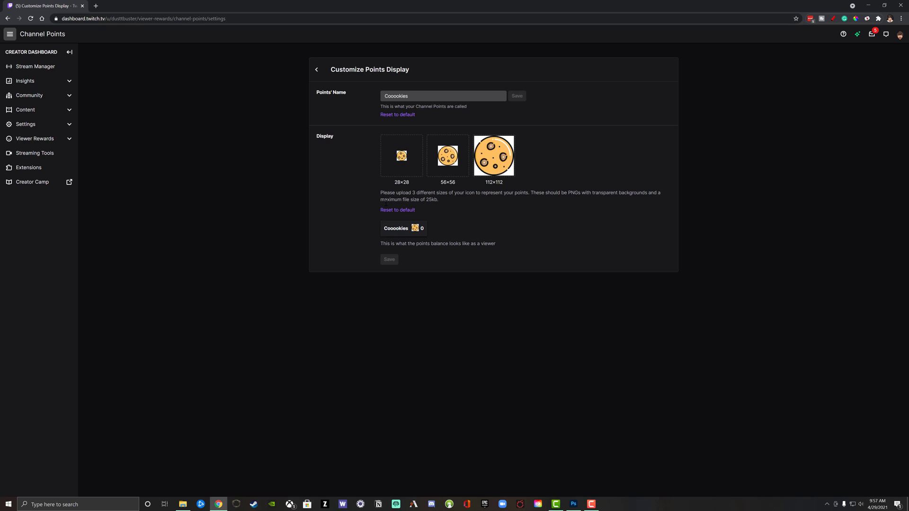
mouse_move(385, 223)
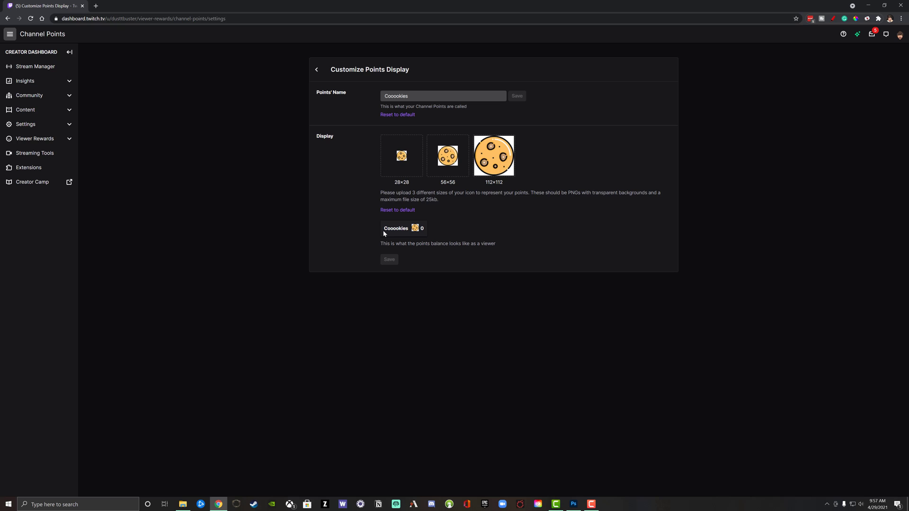
mouse_move(399, 239)
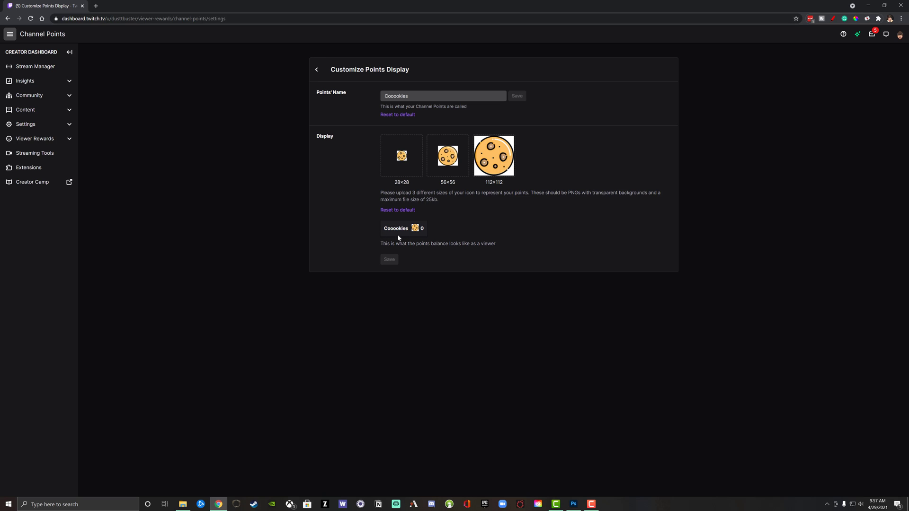
mouse_move(429, 222)
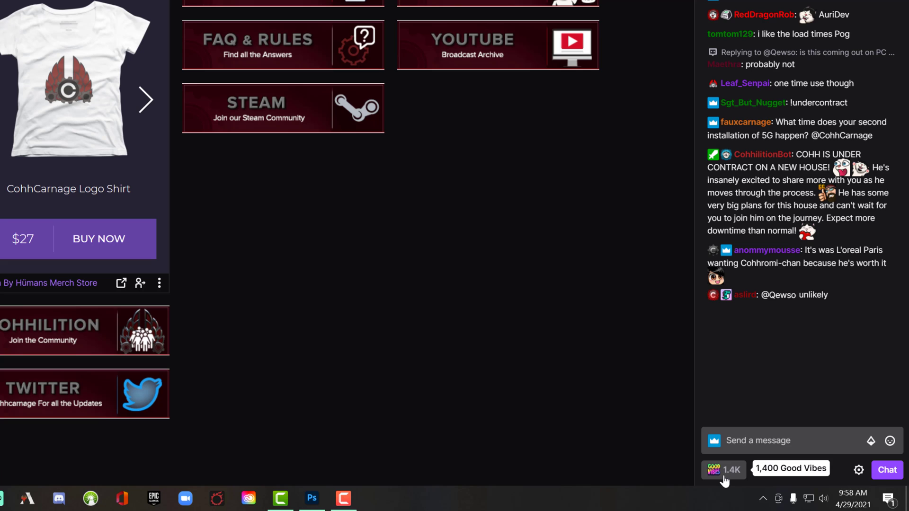
On a live channel, view the Rewards & Challenges panel and get past its introduction
click(721, 470)
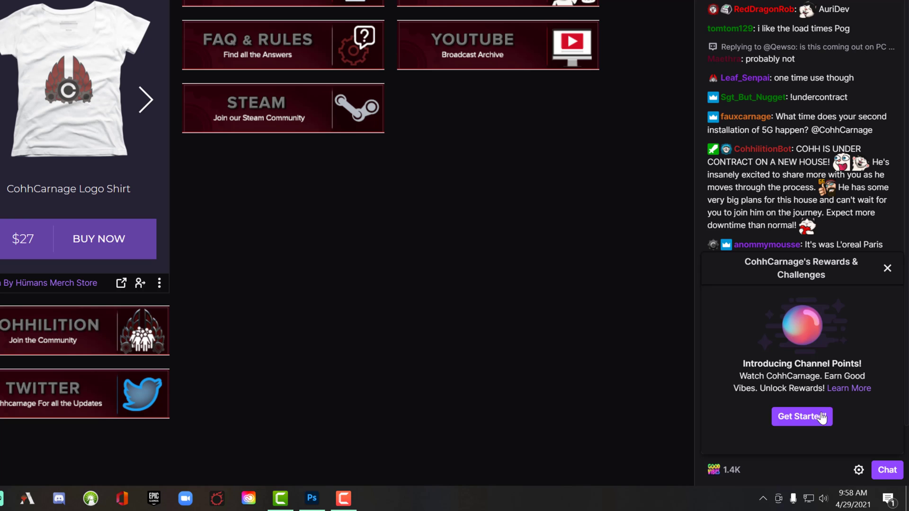
click(801, 417)
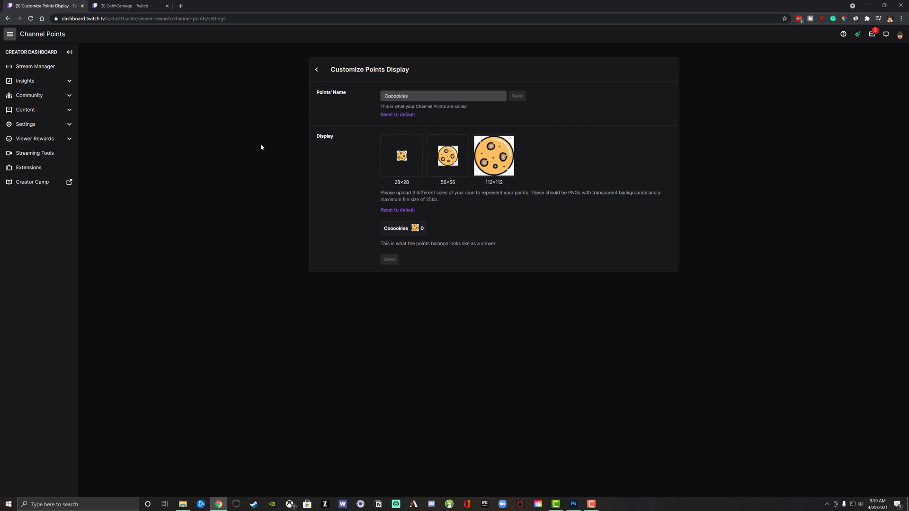
mouse_move(318, 151)
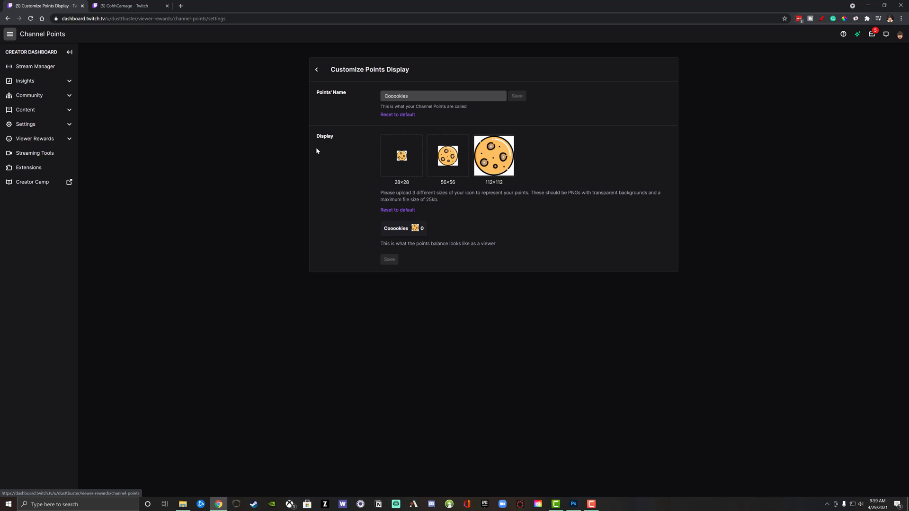
mouse_move(394, 257)
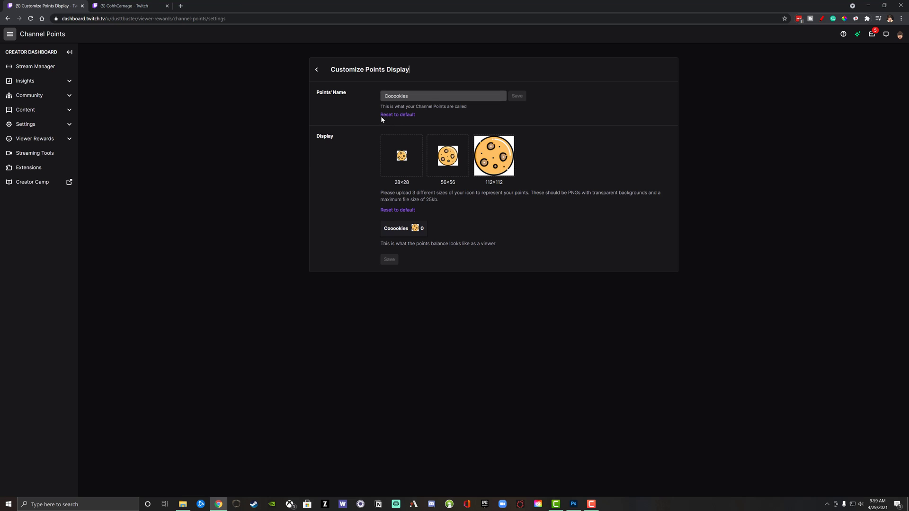
mouse_move(316, 74)
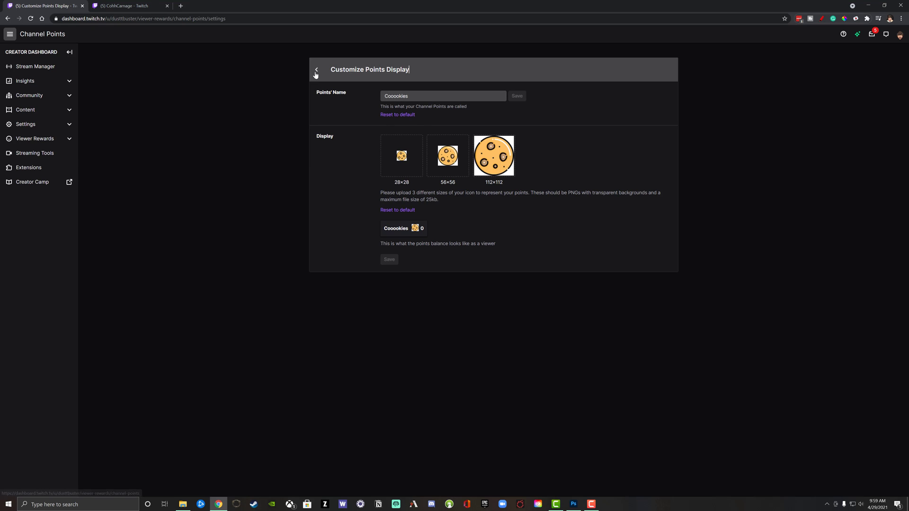
Return from Customize Points Display to the Channel Points overview
click(315, 70)
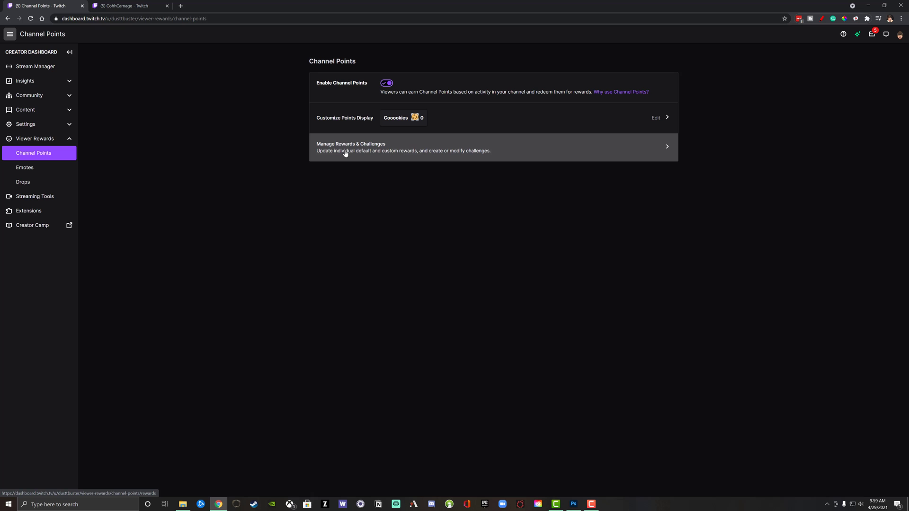
Go to Manage Rewards & Challenges and start editing the Highlight My Message reward
click(345, 152)
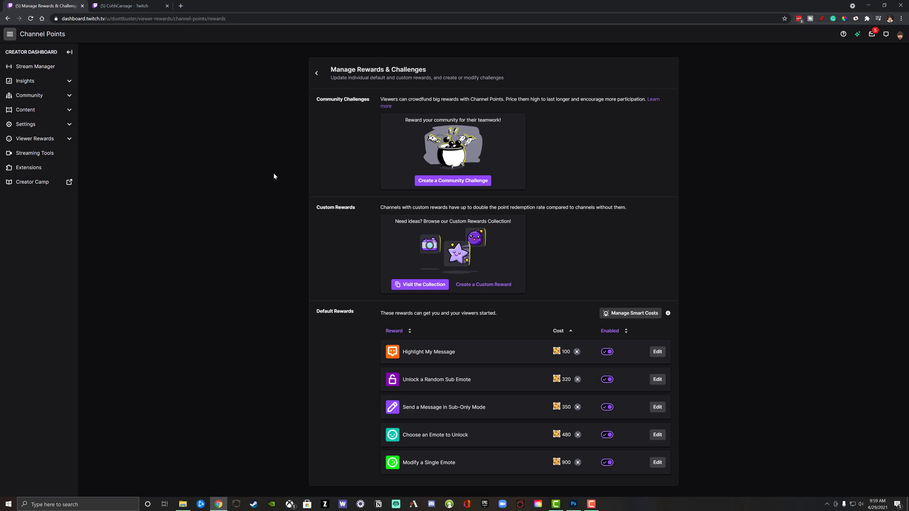
mouse_move(427, 129)
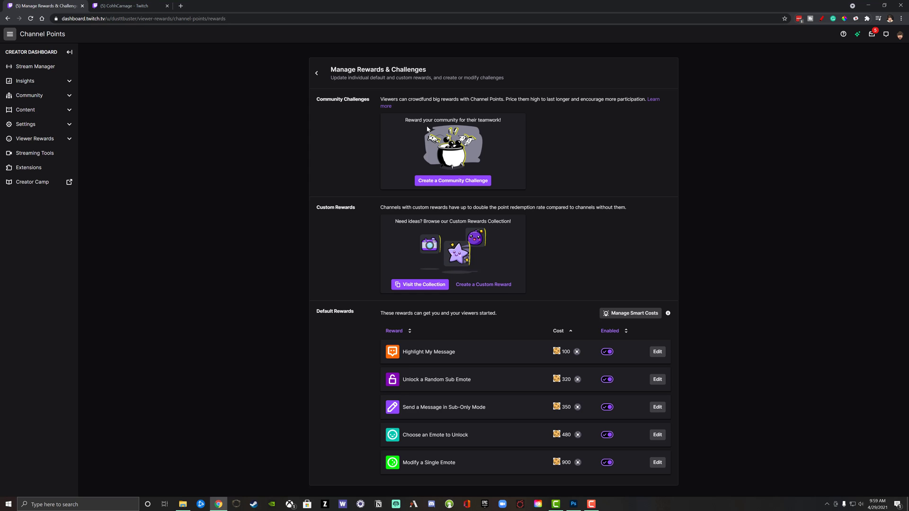
mouse_move(360, 121)
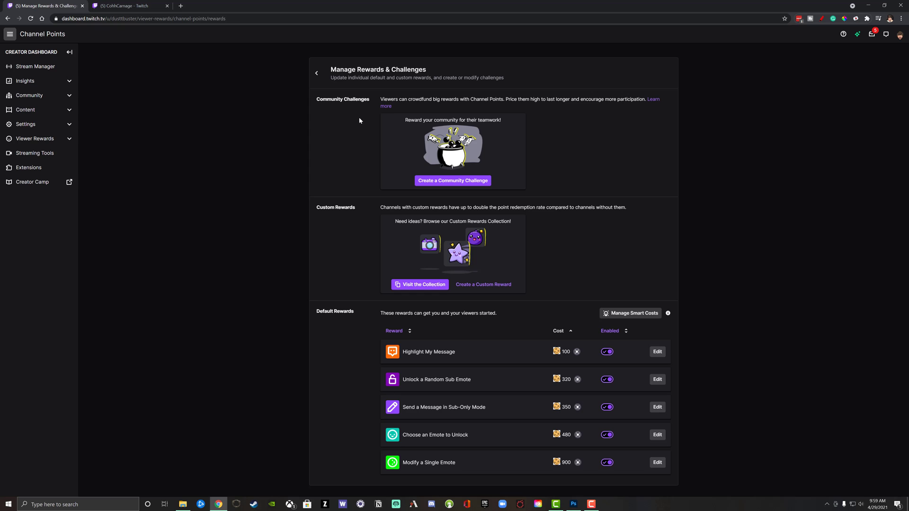
mouse_move(359, 114)
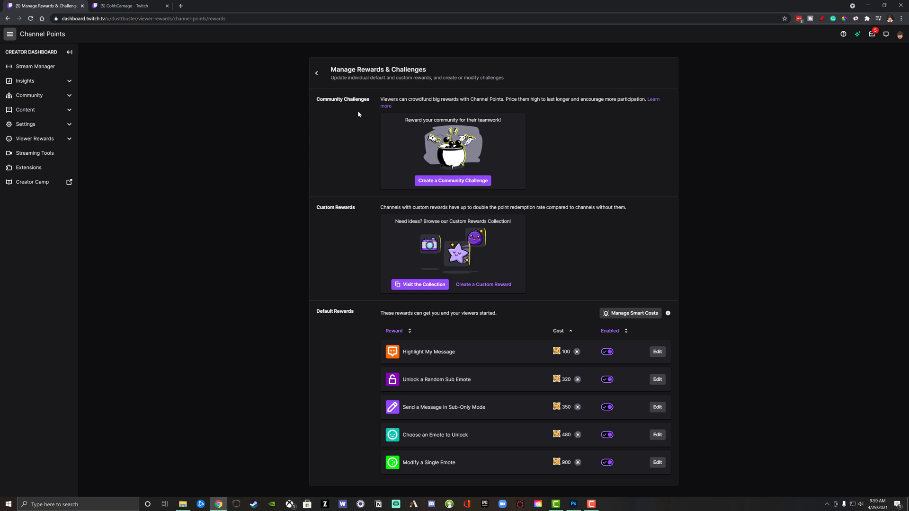
mouse_move(354, 118)
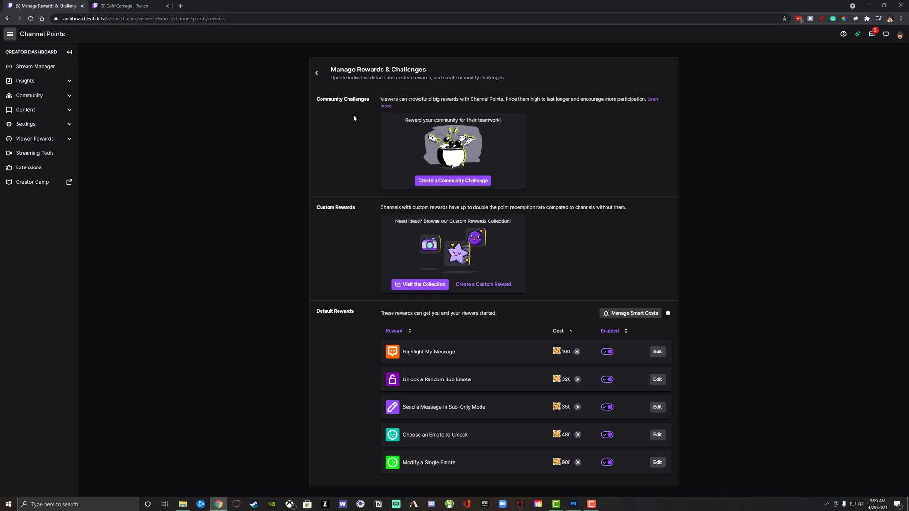
mouse_move(524, 173)
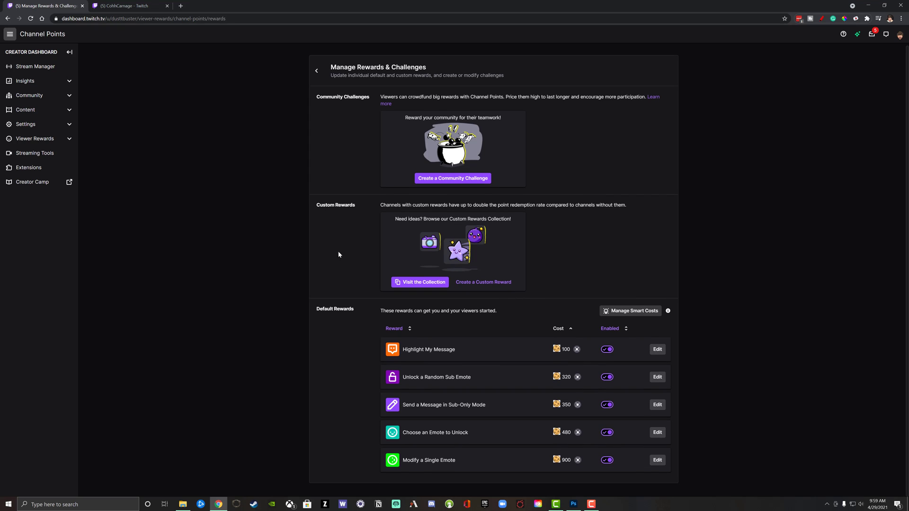
mouse_move(381, 265)
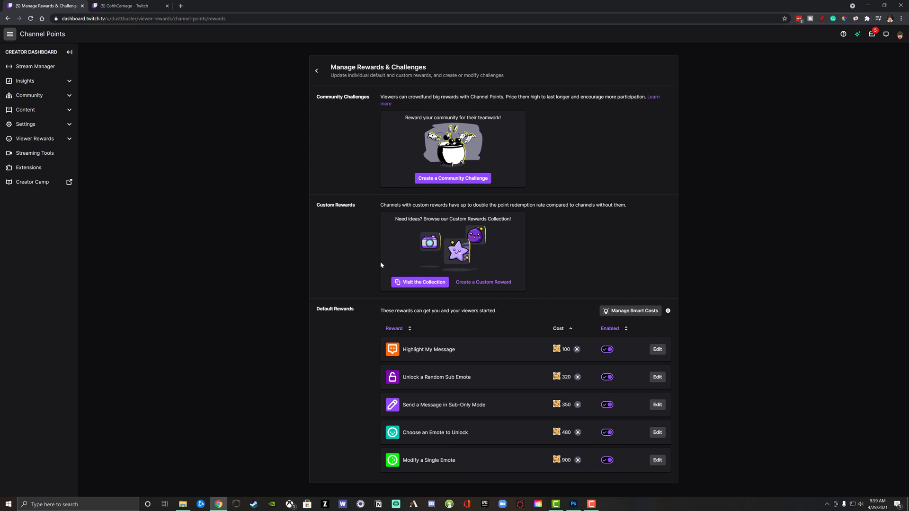
mouse_move(379, 260)
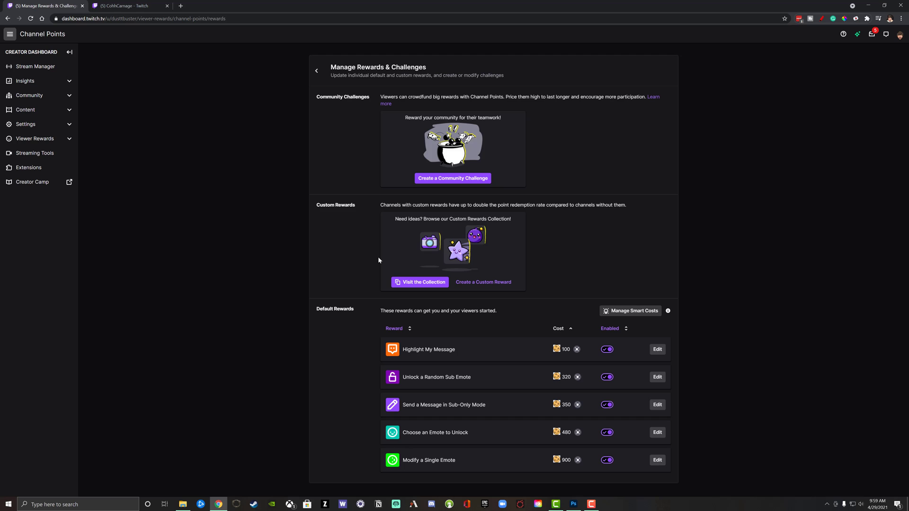
mouse_move(497, 429)
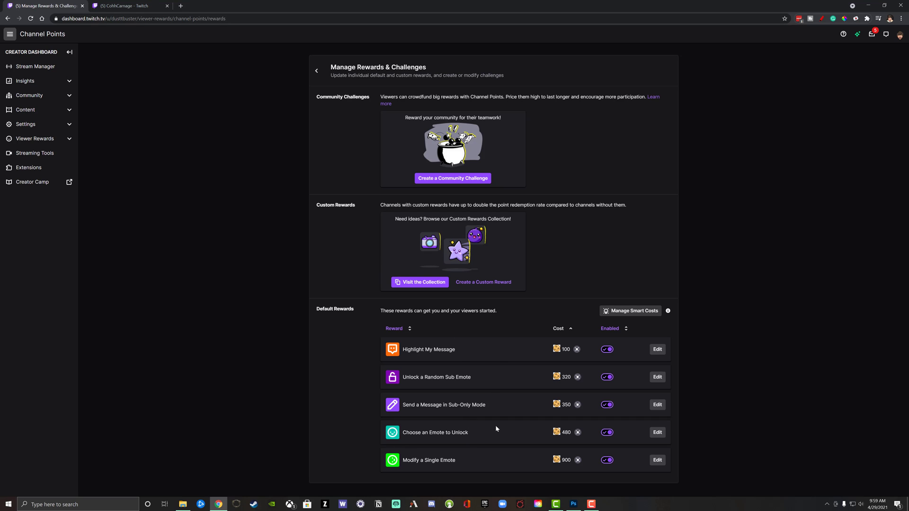
mouse_move(409, 363)
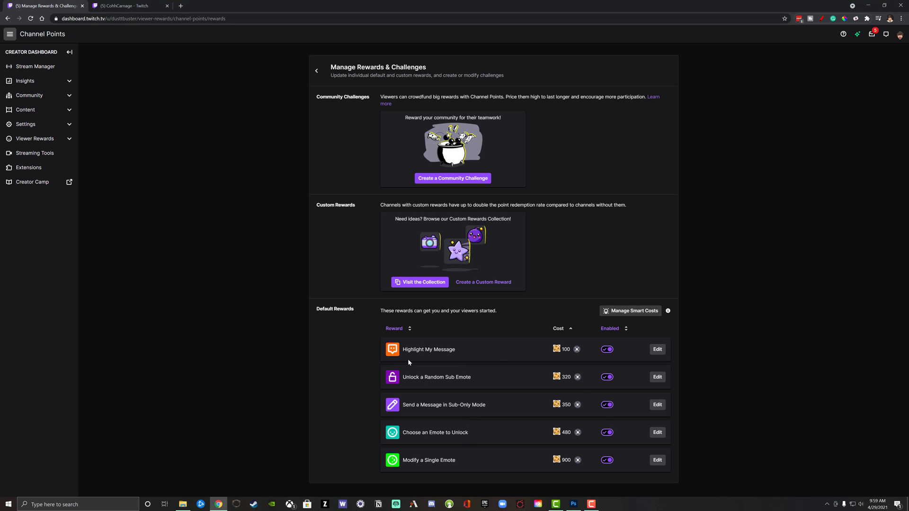
mouse_move(563, 348)
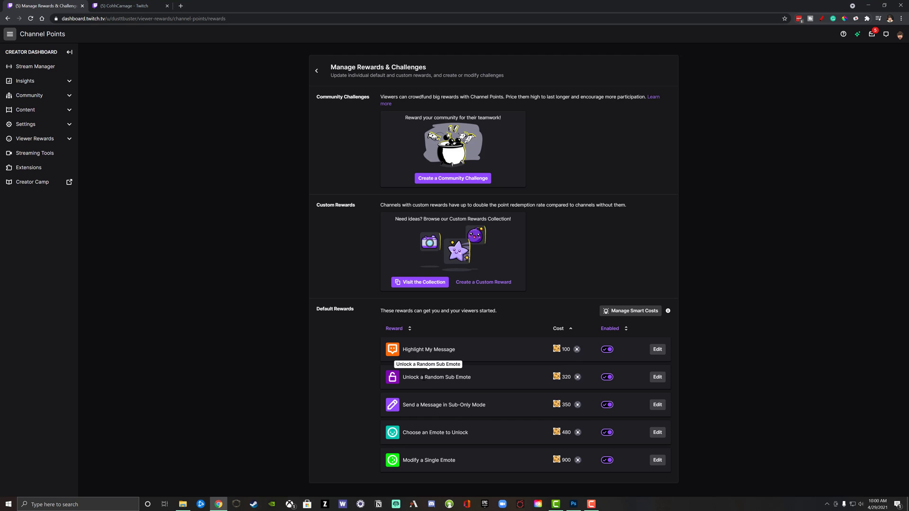
mouse_move(564, 396)
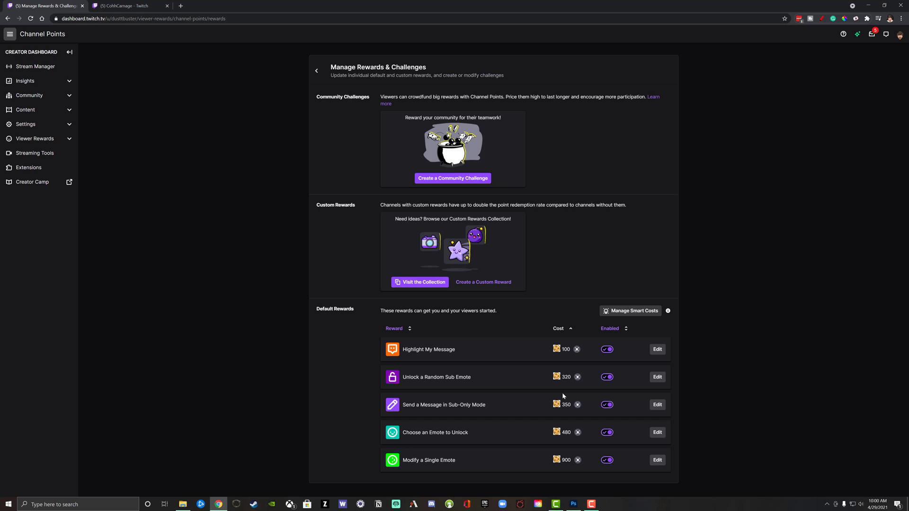
mouse_move(464, 424)
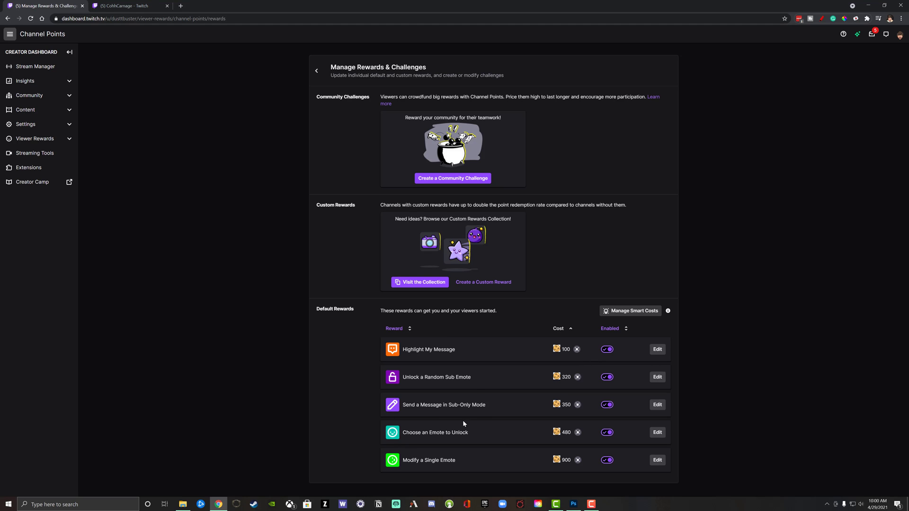
mouse_move(578, 394)
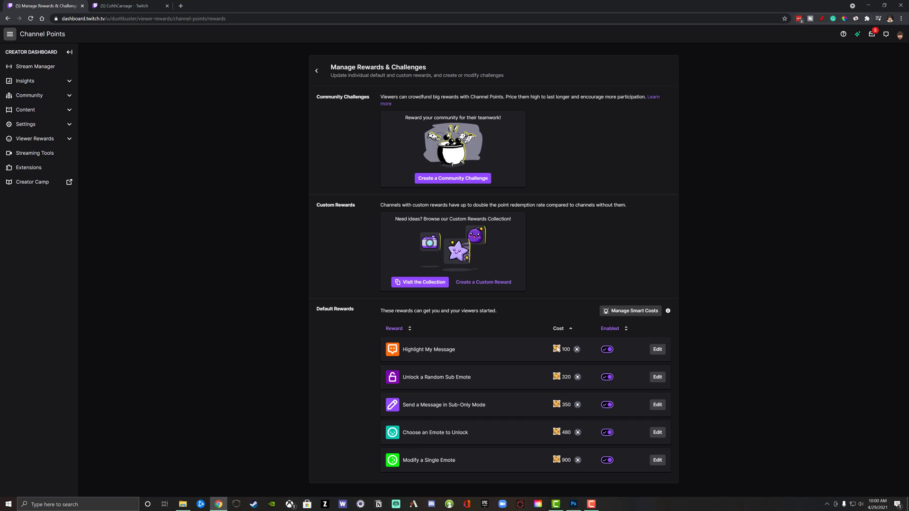
mouse_move(578, 377)
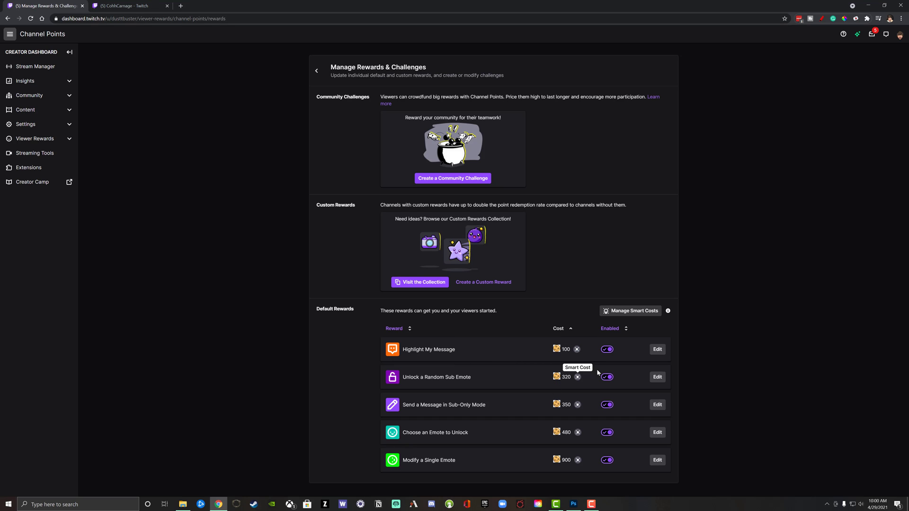
mouse_move(657, 352)
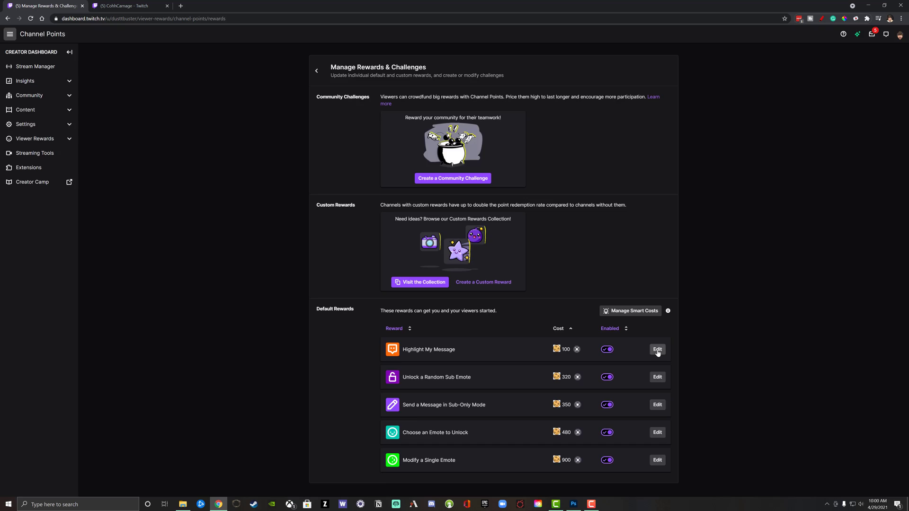
click(657, 350)
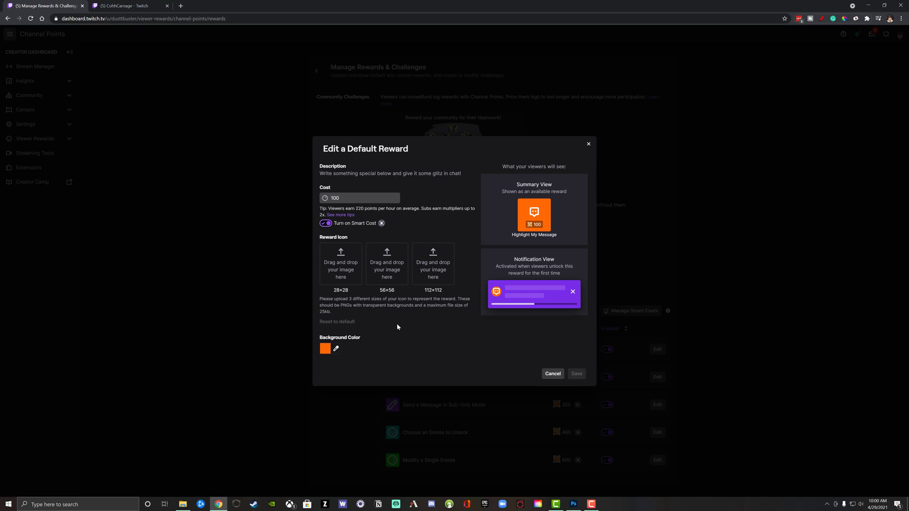
mouse_move(336, 348)
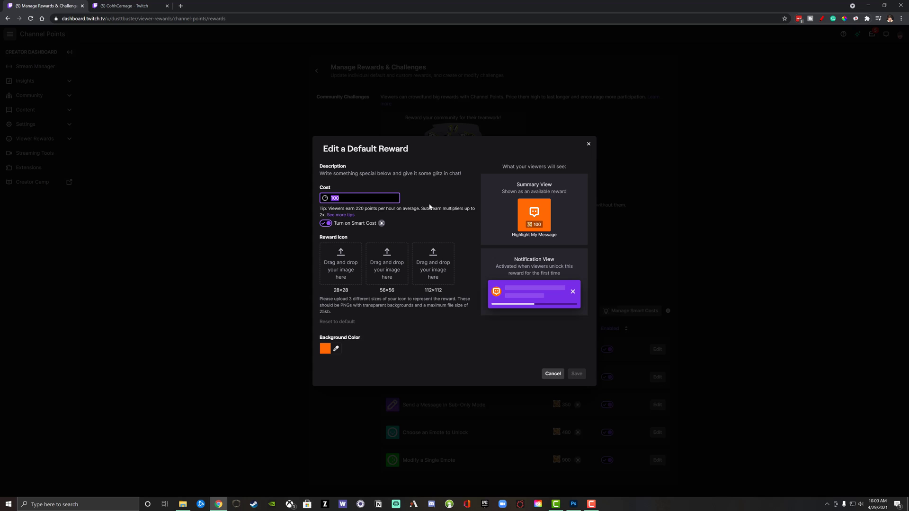
mouse_move(380, 223)
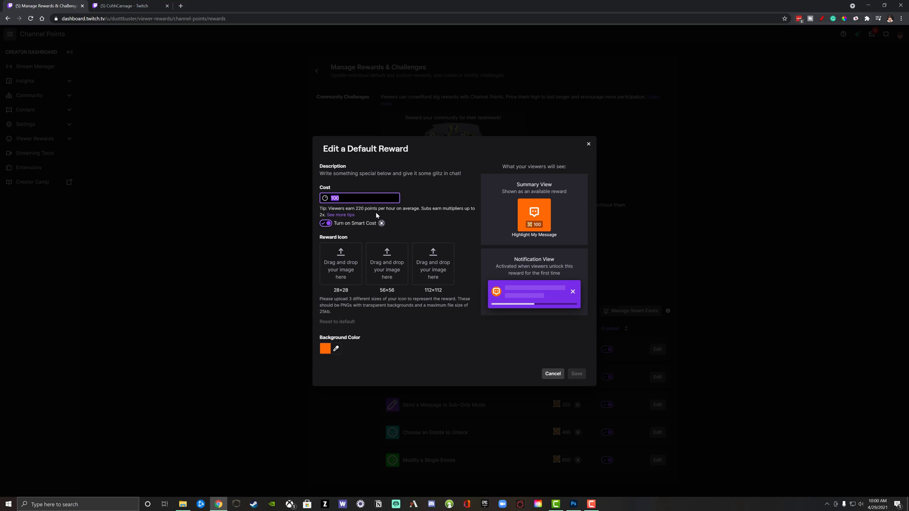
mouse_move(388, 235)
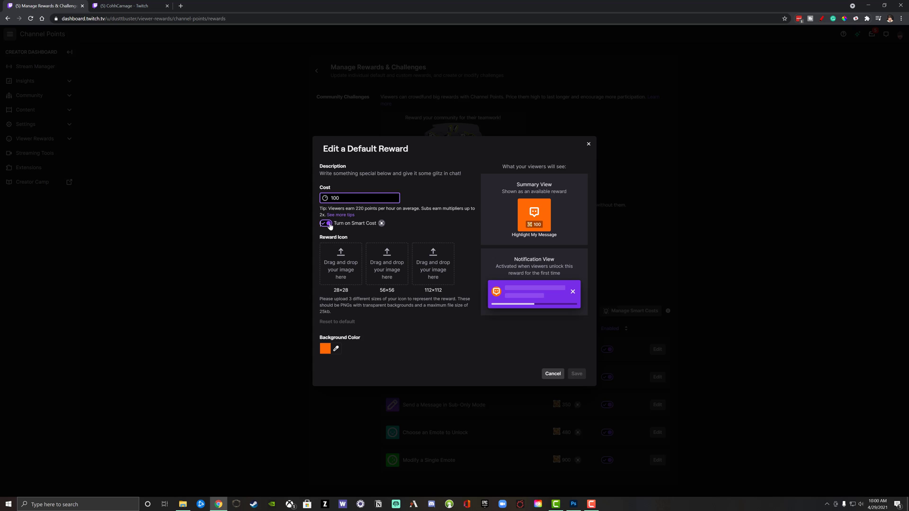
click(326, 223)
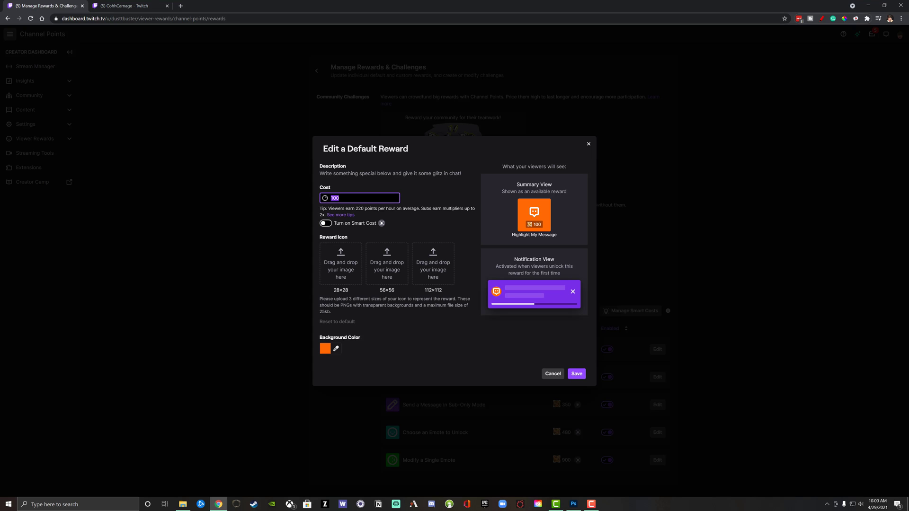
text(50)
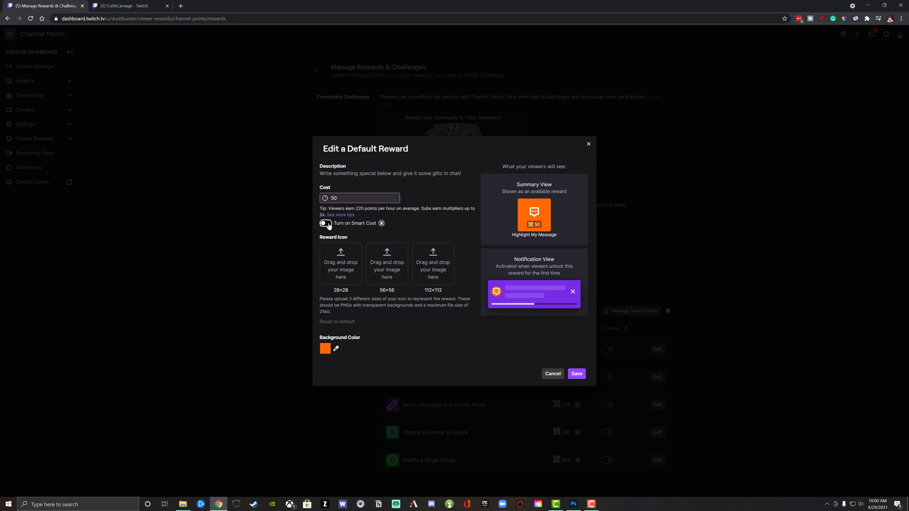
click(326, 223)
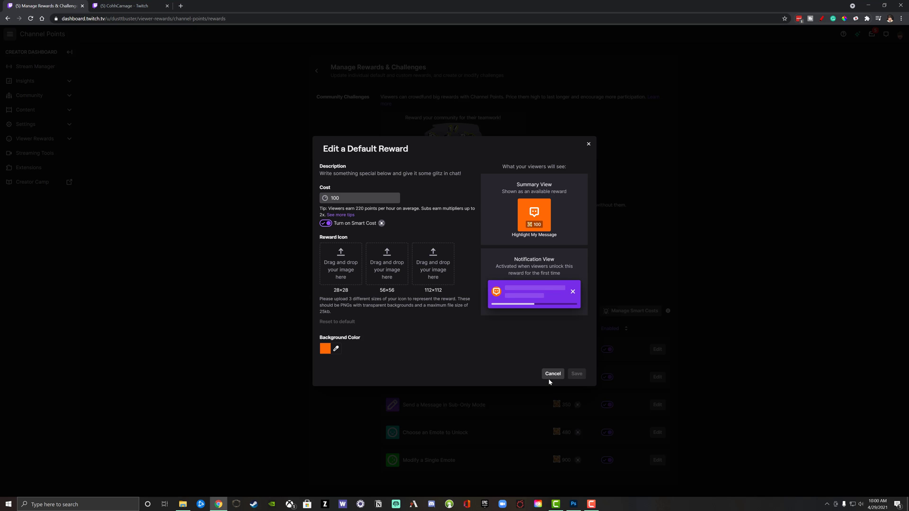
Cancel the reward edits, then view and close the Smart Costs overview unchanged
click(553, 374)
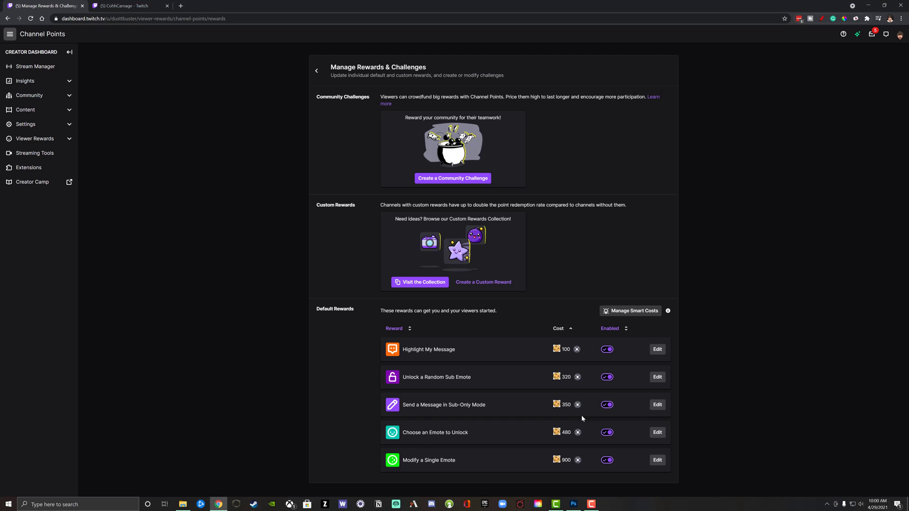
mouse_move(578, 349)
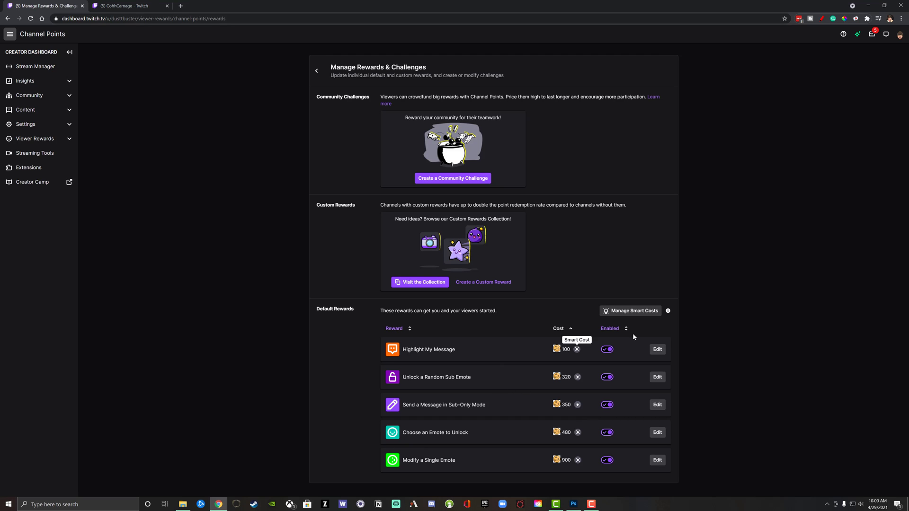
mouse_move(309, 318)
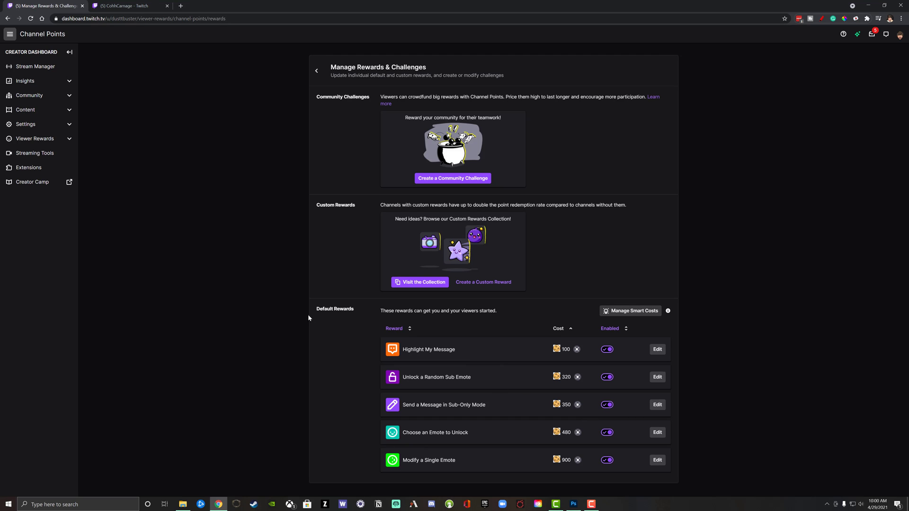
mouse_move(629, 314)
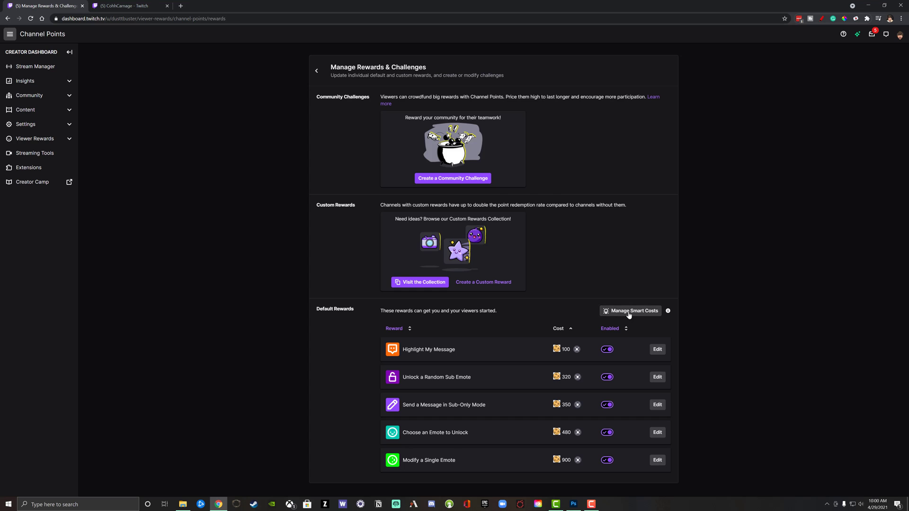
click(634, 311)
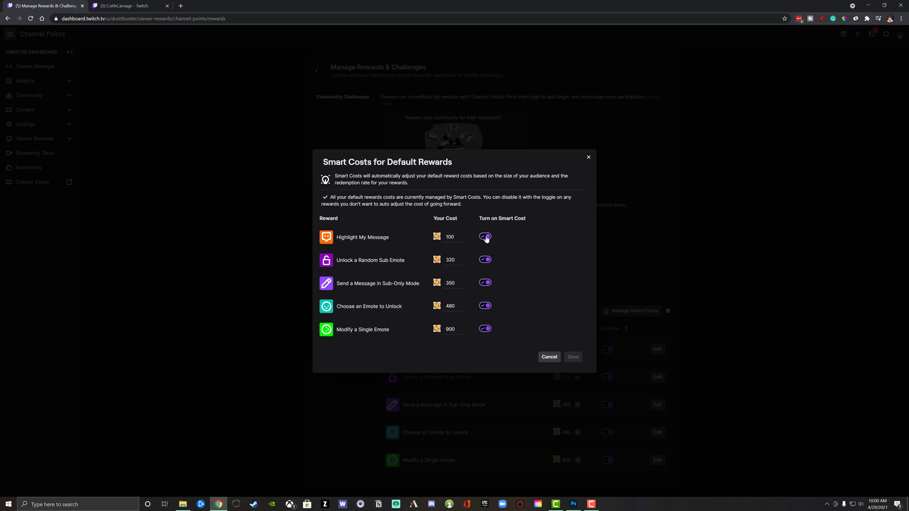
click(550, 357)
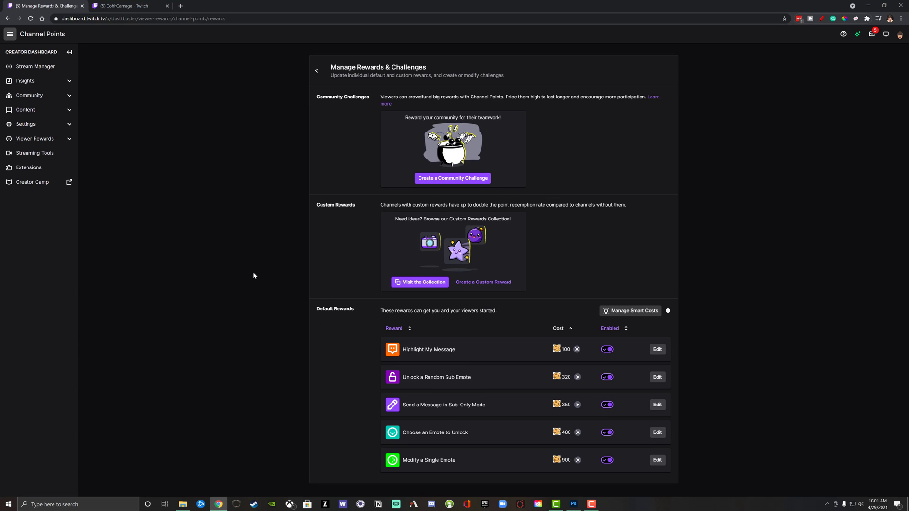
mouse_move(410, 282)
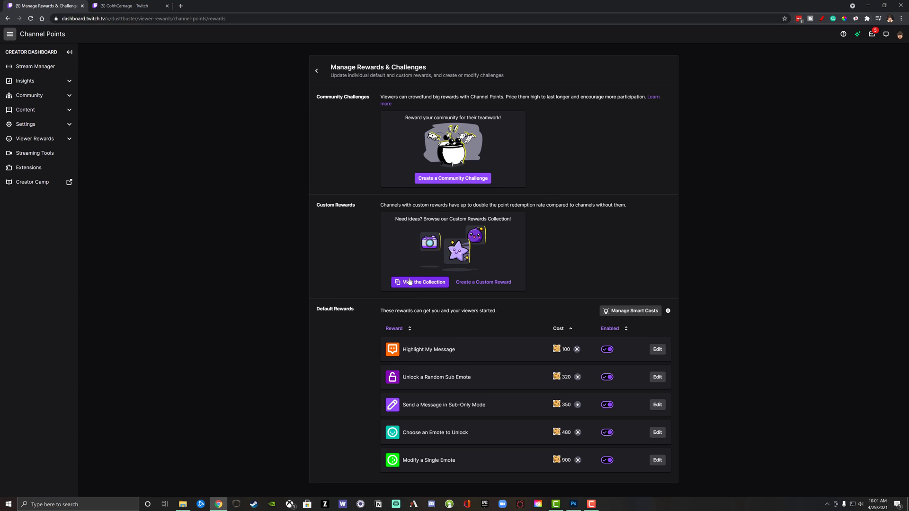
From the rewards collection, add the Hydrate! reward at 100 points and close it
click(420, 282)
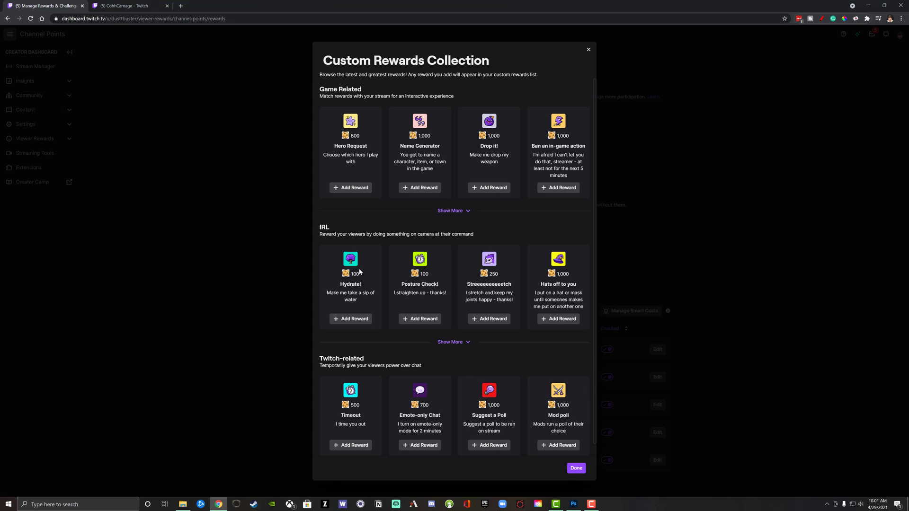
scroll(down, 3)
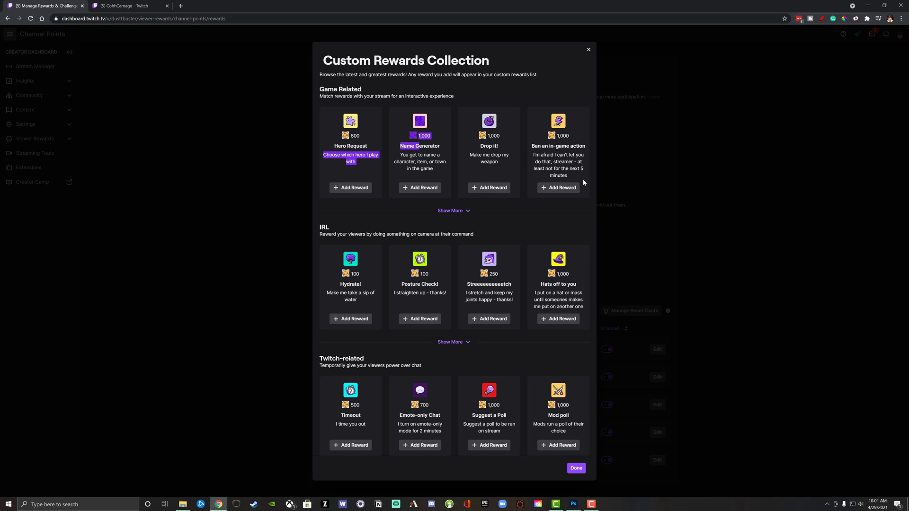
mouse_move(309, 301)
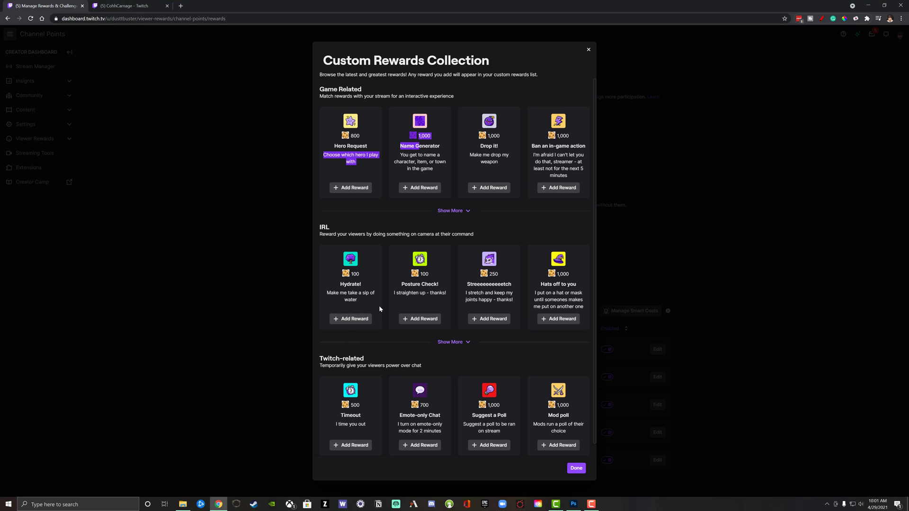
click(350, 319)
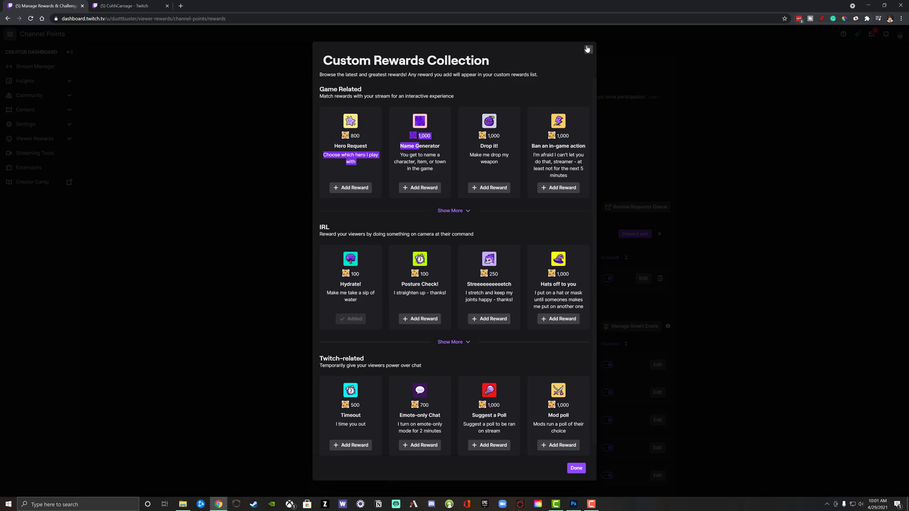
click(587, 50)
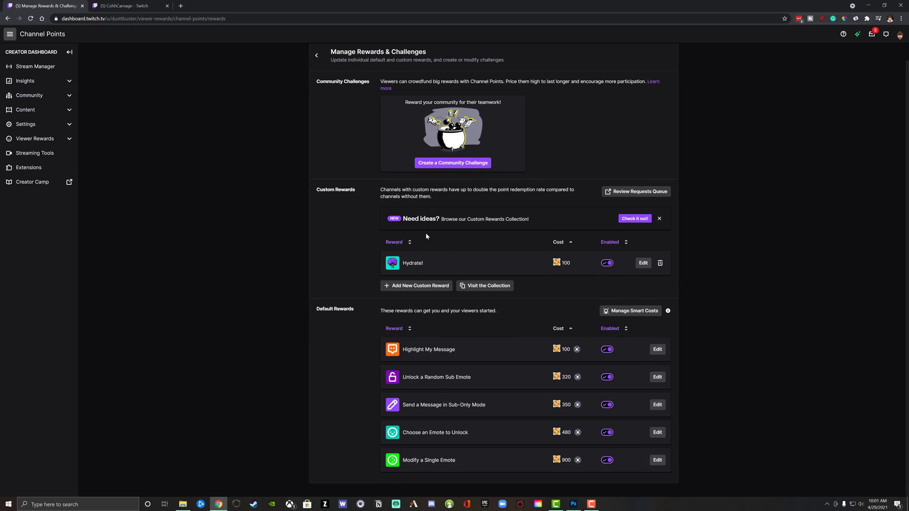
mouse_move(410, 283)
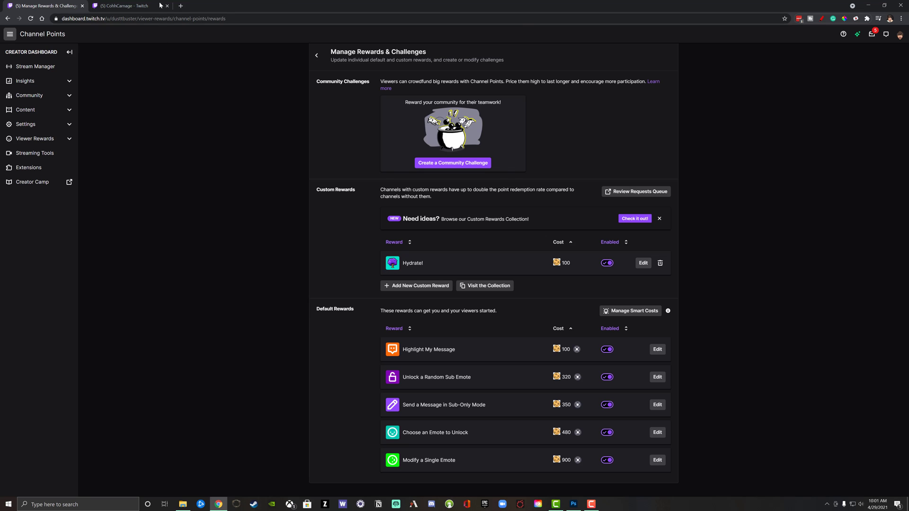
click(133, 6)
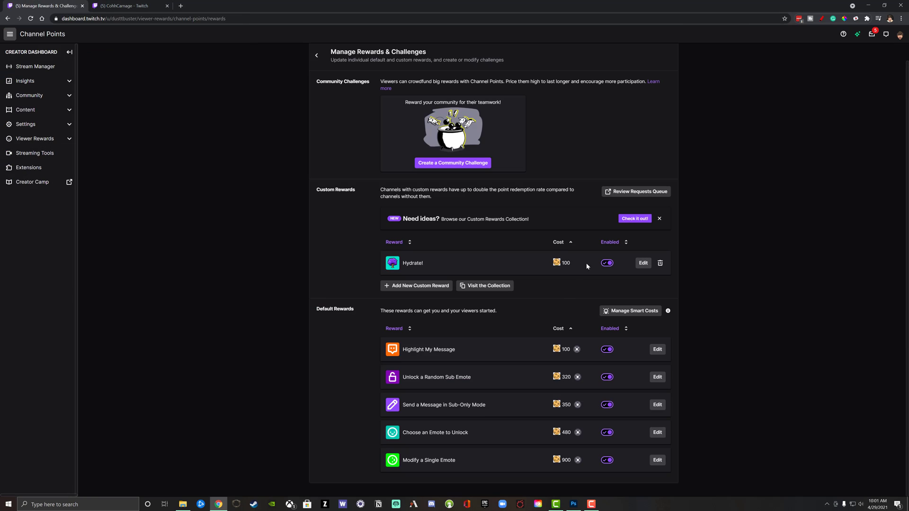
mouse_move(525, 256)
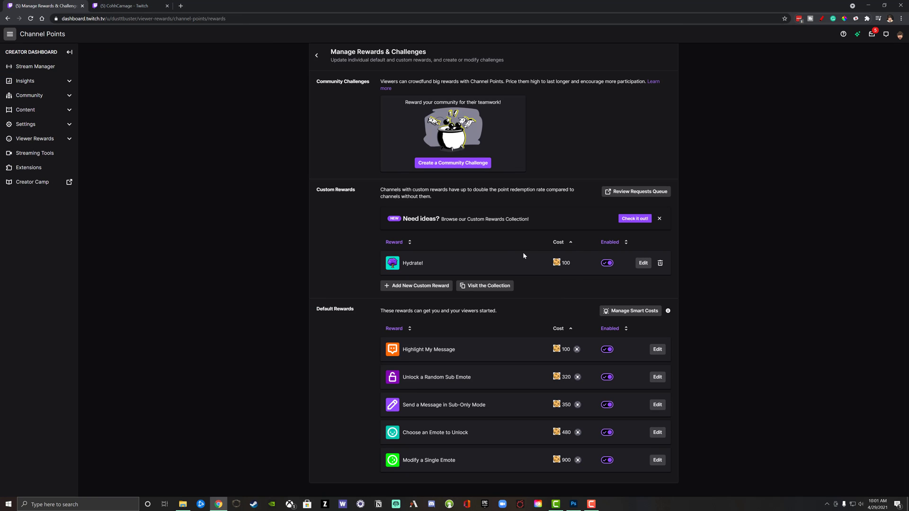
mouse_move(549, 214)
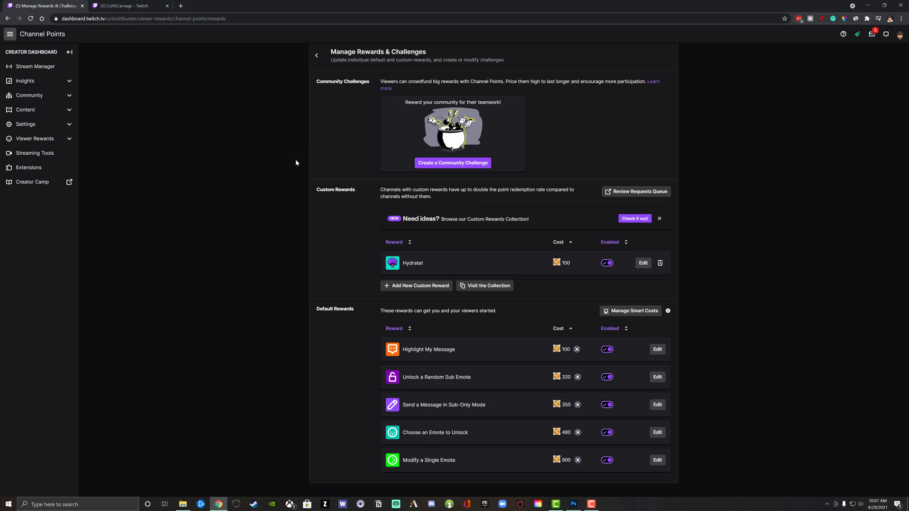
mouse_move(284, 172)
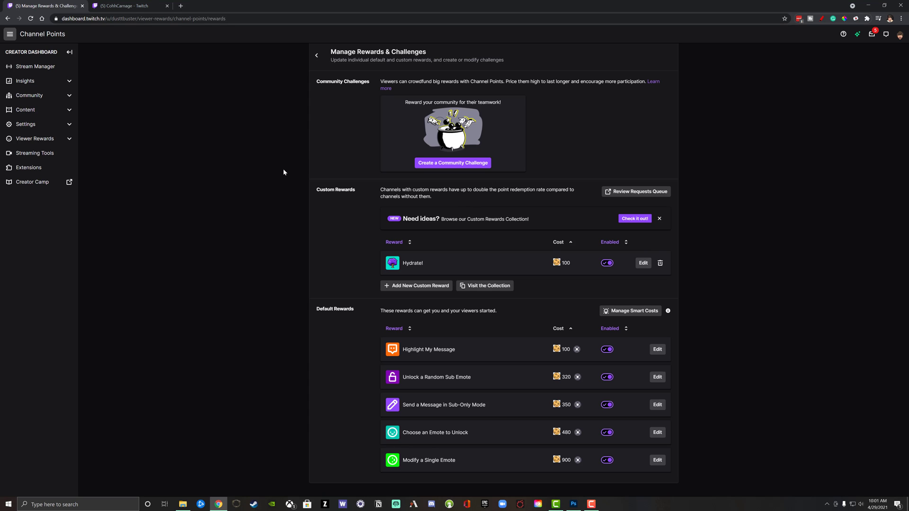
mouse_move(283, 178)
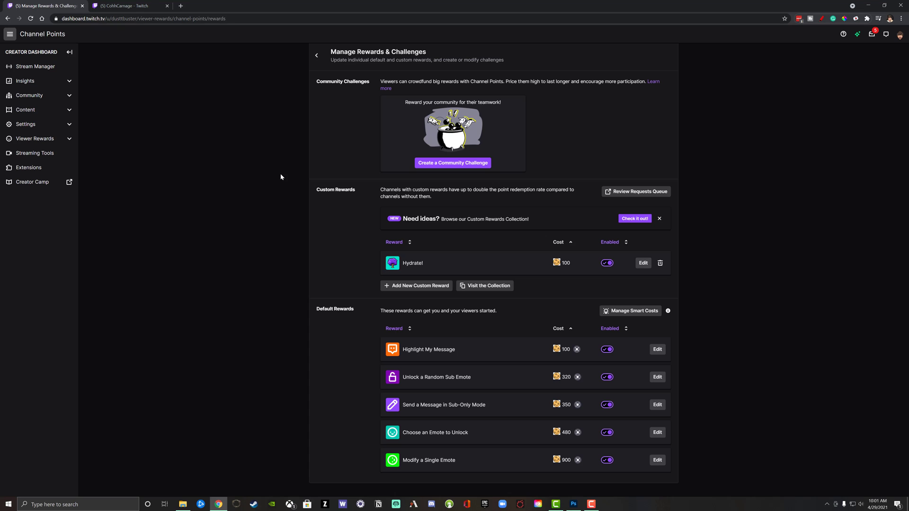
mouse_move(268, 177)
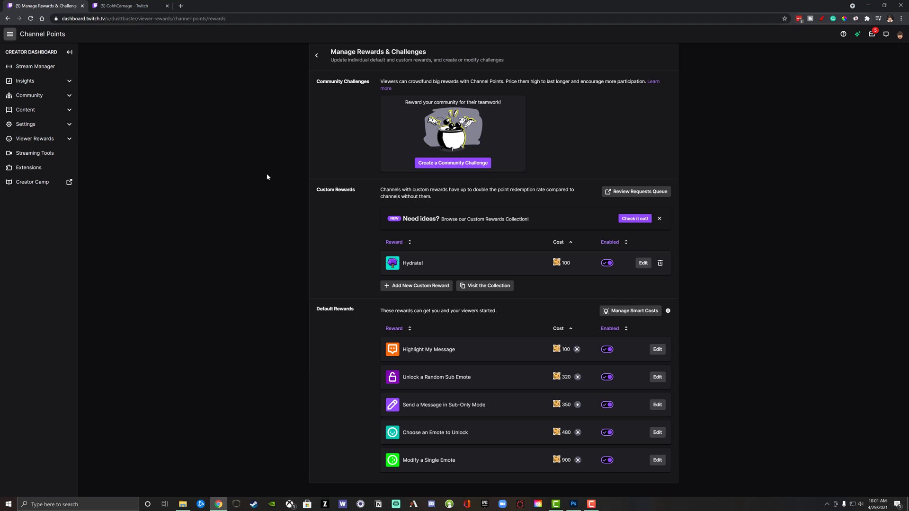